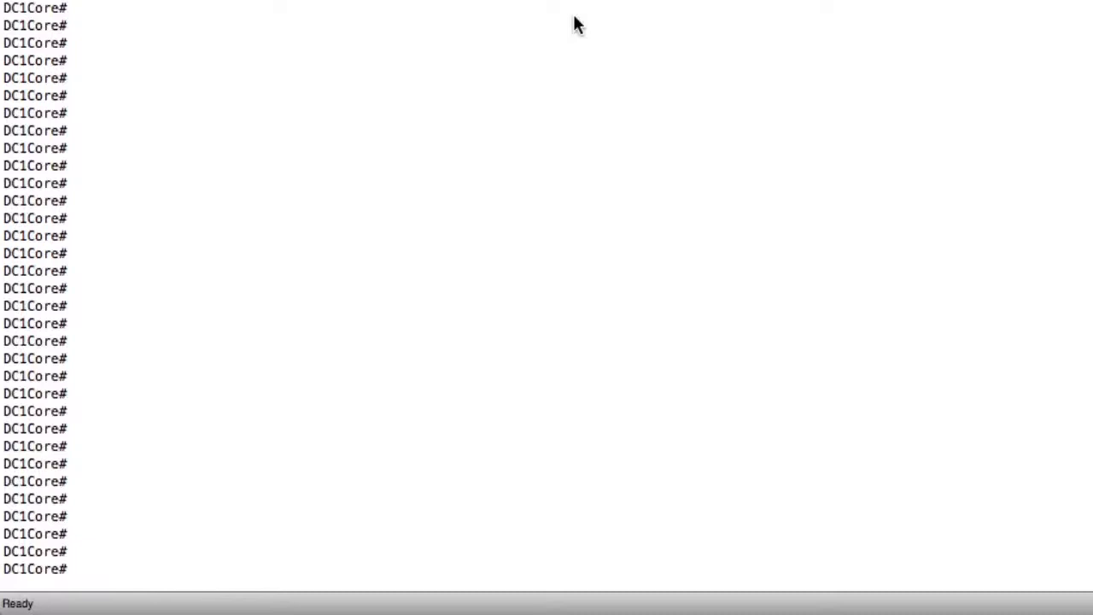
# - List the installed modules with 'sh mod' and page through supervisors, line cards and fabric modules
pyautogui.write('sh mod')
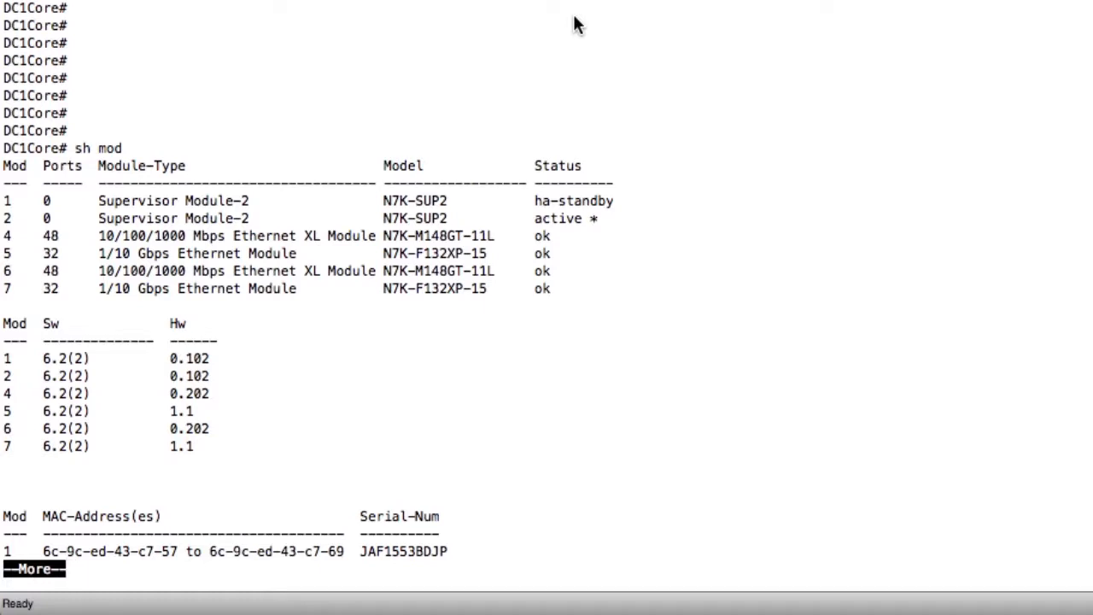
pyautogui.press('space')
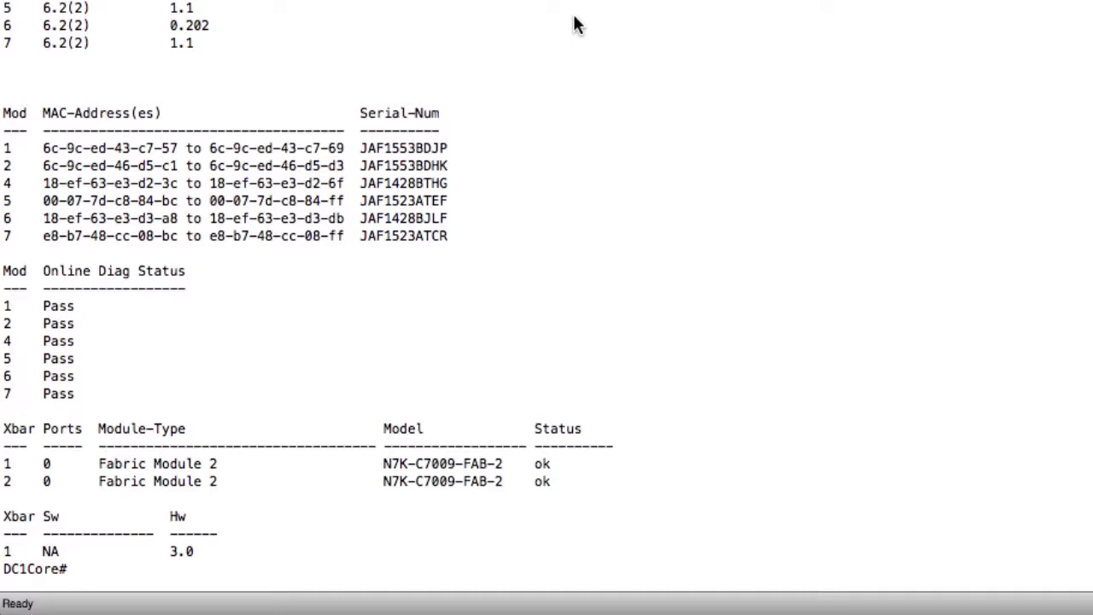
# - Enter 'configure terminal' and then interface configuration for Ethernet 4/46
pyautogui.write('con')
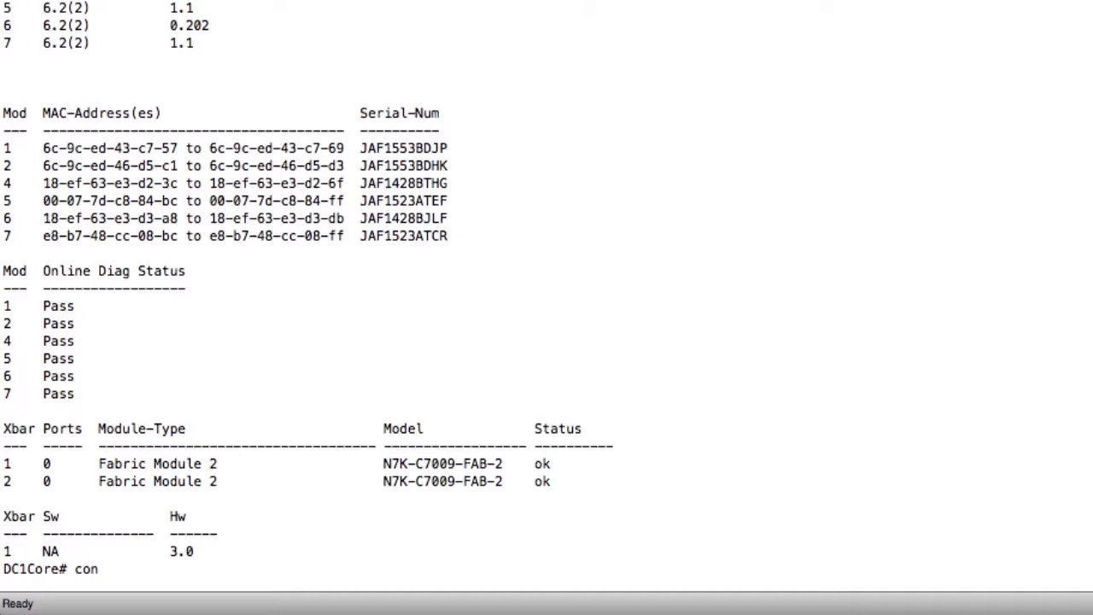
pyautogui.write('fig')
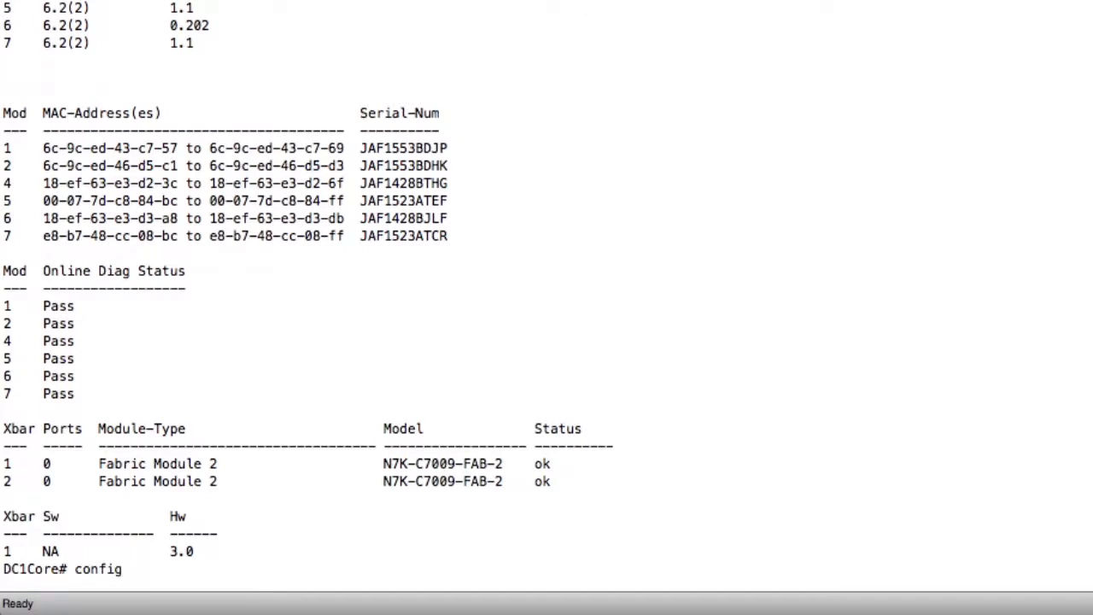
pyautogui.write('ure')
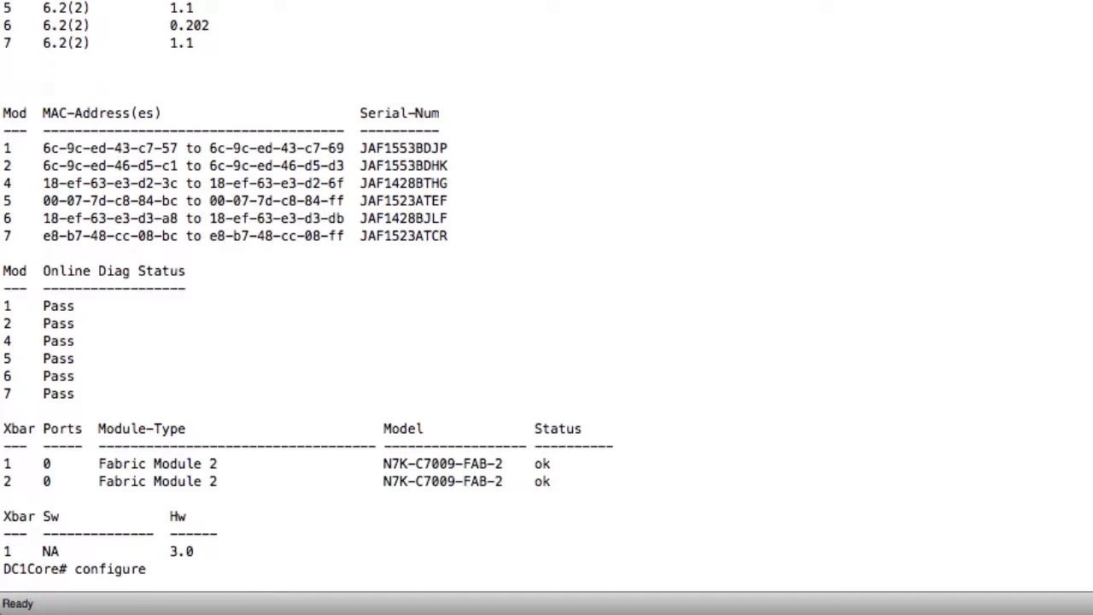
pyautogui.write('terminal')
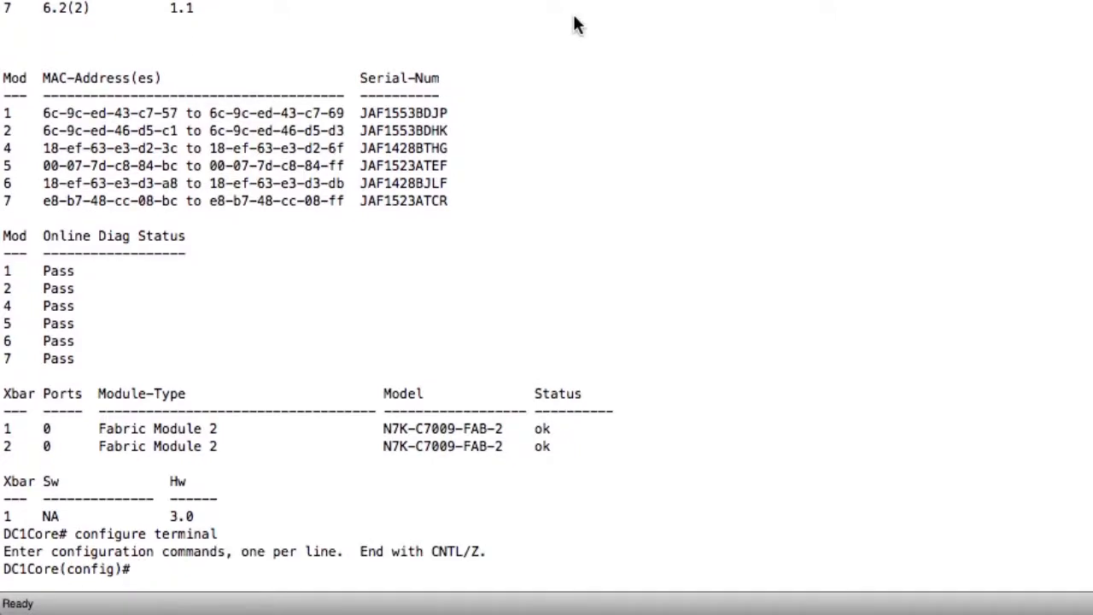
pyautogui.write('interface e')
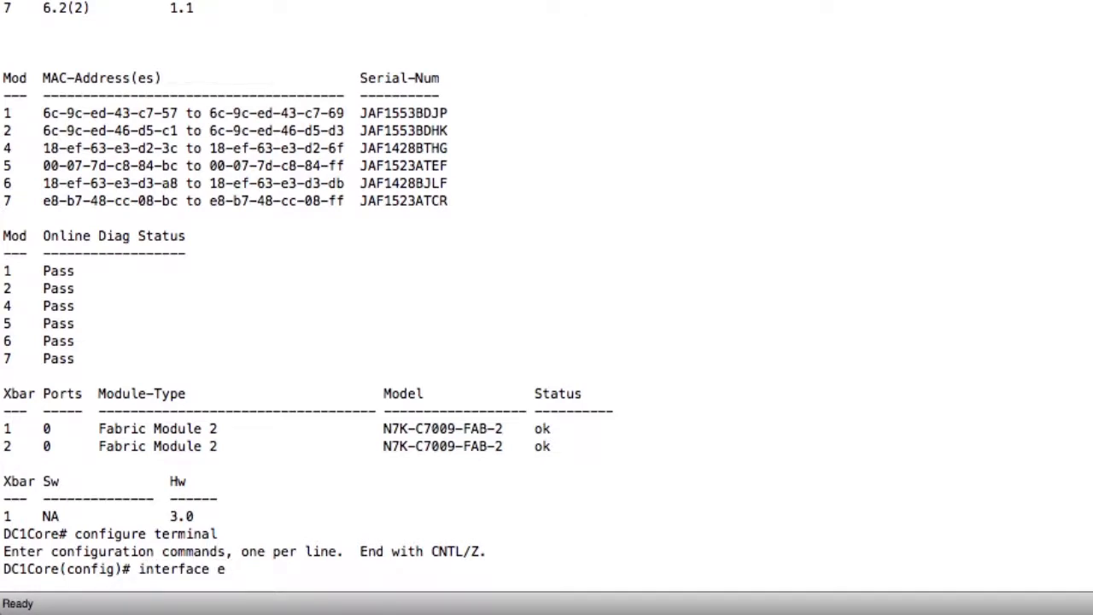
pyautogui.write('thernet')
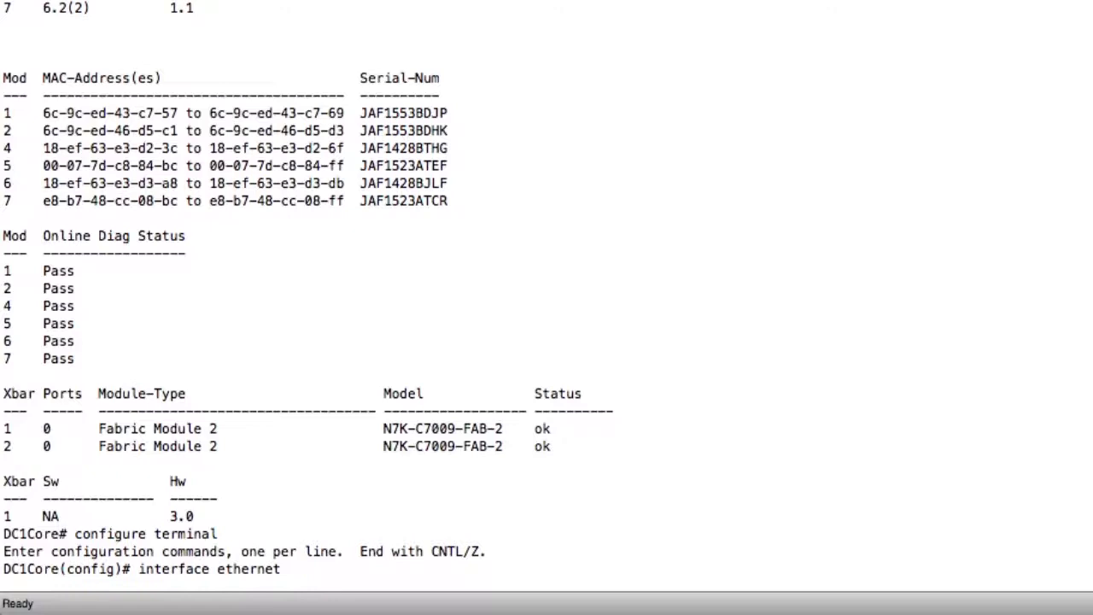
pyautogui.write('4/46')
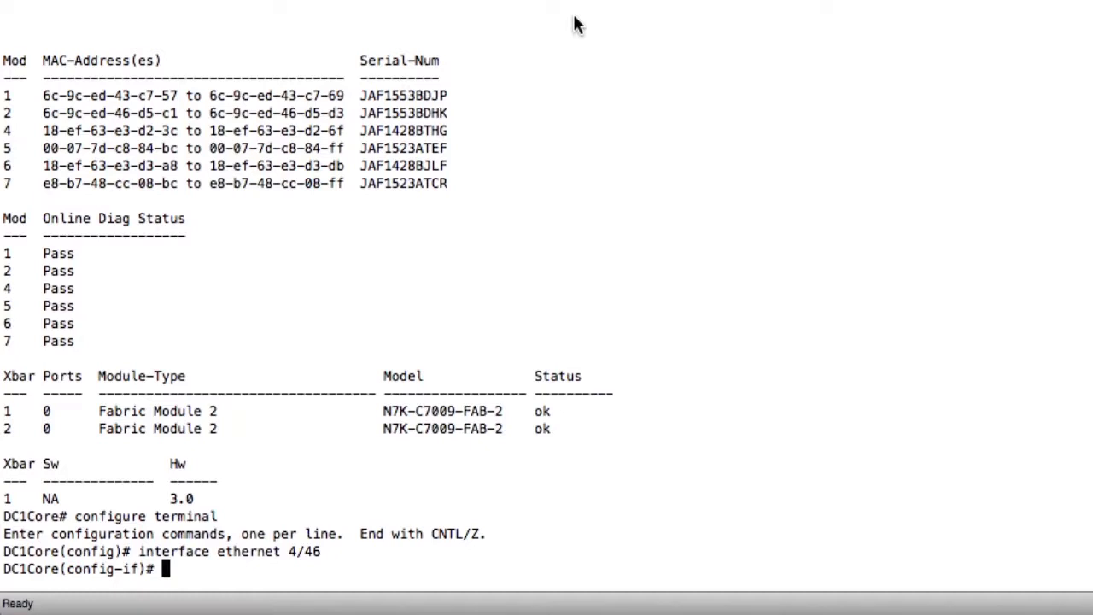
# - Apply 'switchport' then 'no switchport' so Ethernet 4/46 becomes a routed port
pyautogui.write('switchport')
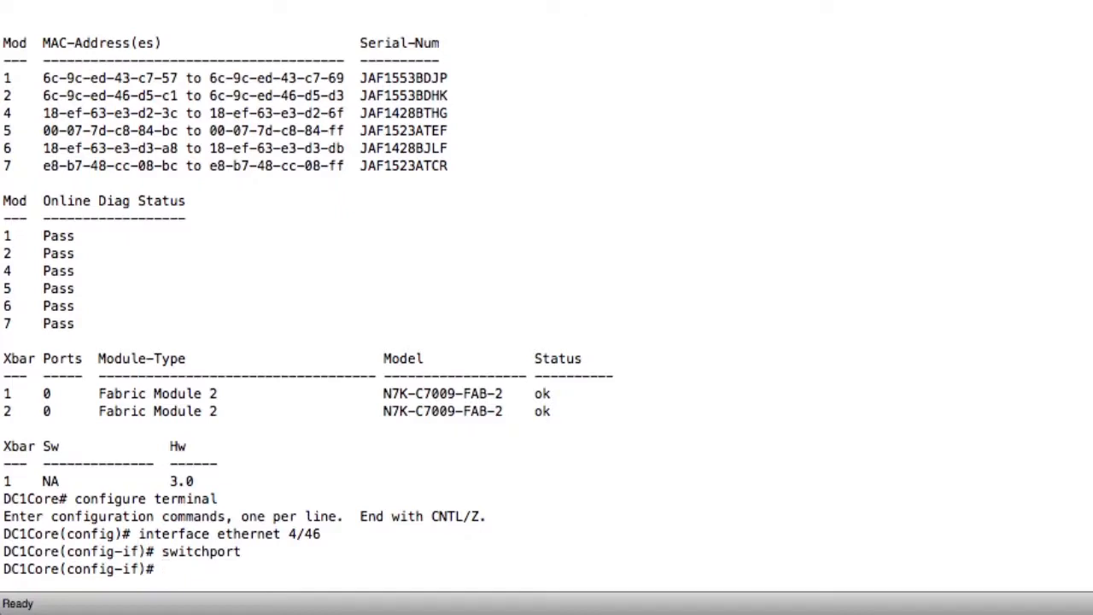
pyautogui.write('no')
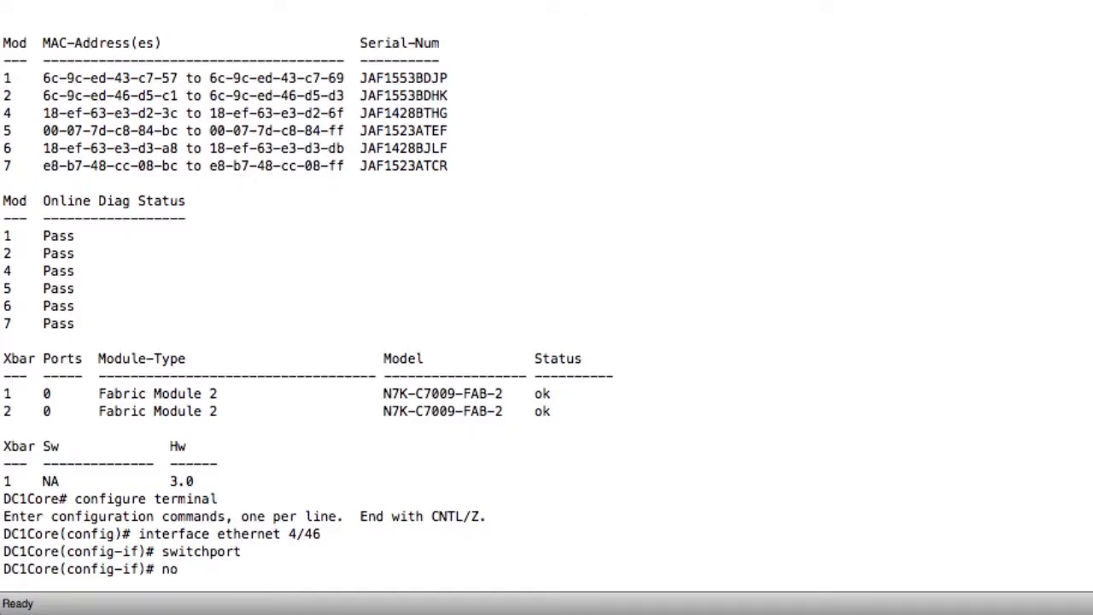
pyautogui.write('switchport')
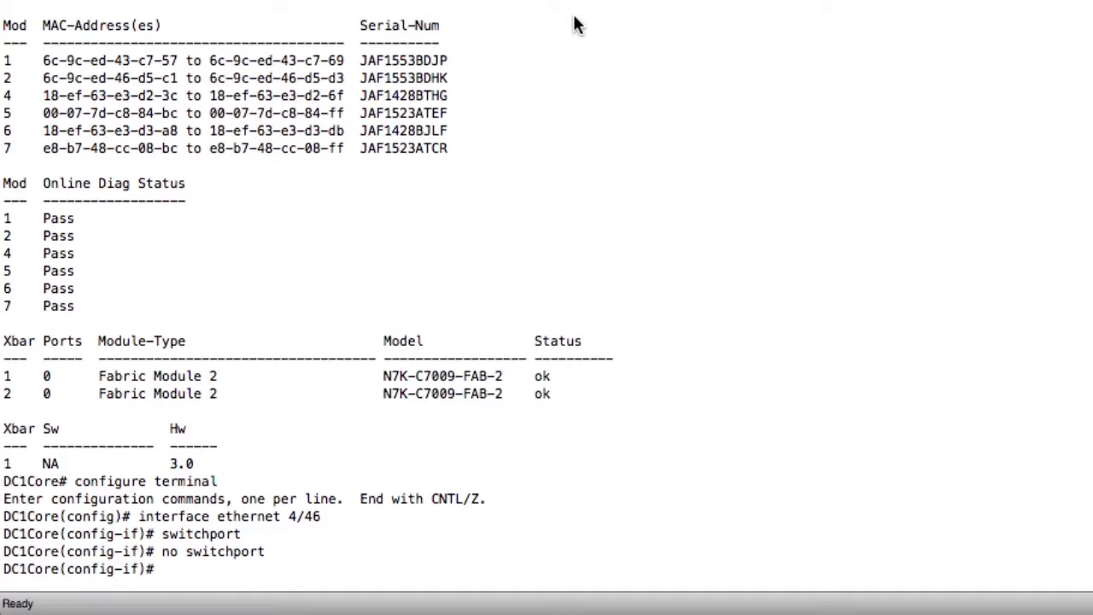
# - Assign 'ip address 192.168.0.1/24', replacing a started dotted 255.255 mask with /24
pyautogui.write('ip address')
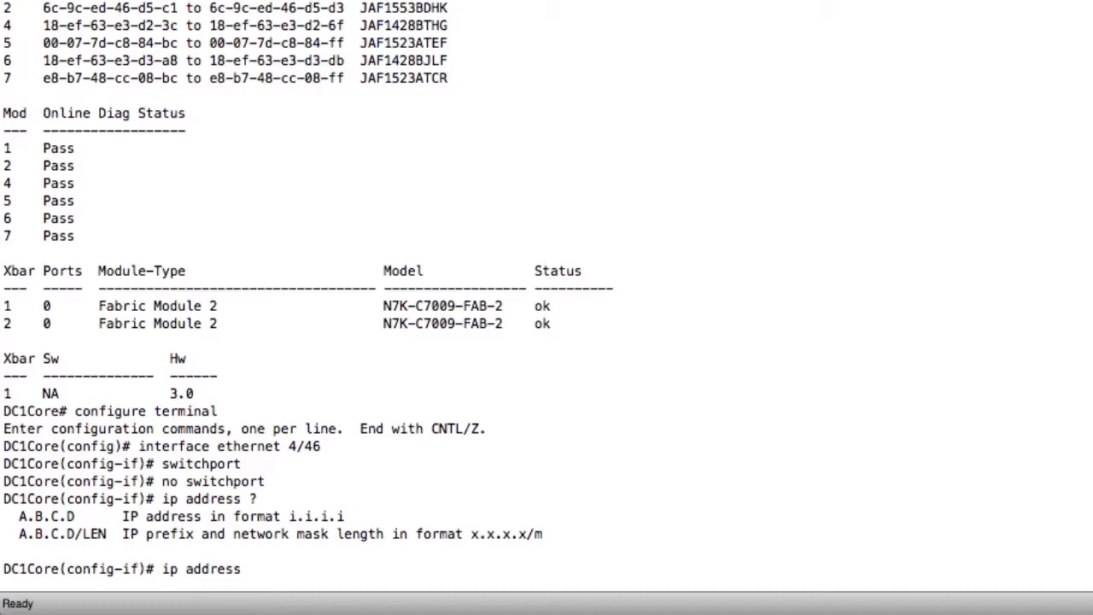
pyautogui.write('192.168')
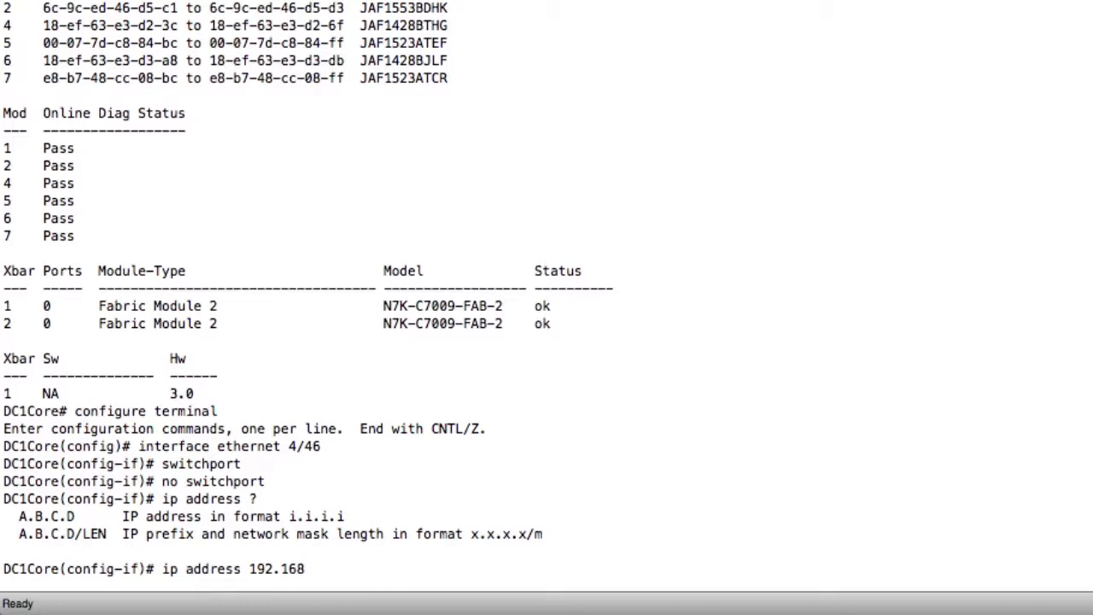
pyautogui.write('.0.')
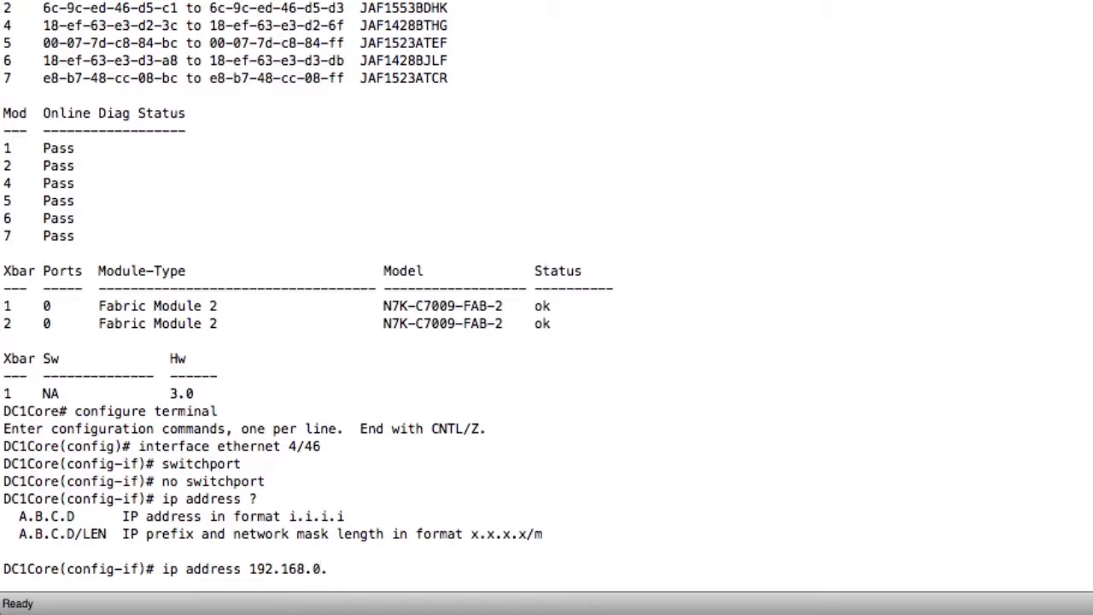
pyautogui.write('1')
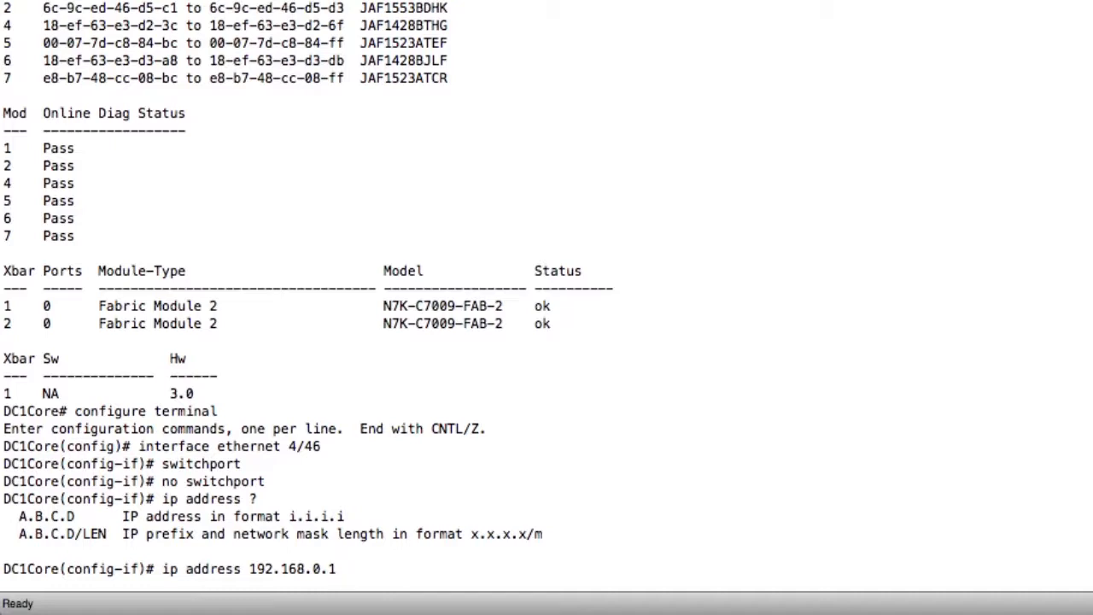
pyautogui.write('255.255.255.0')
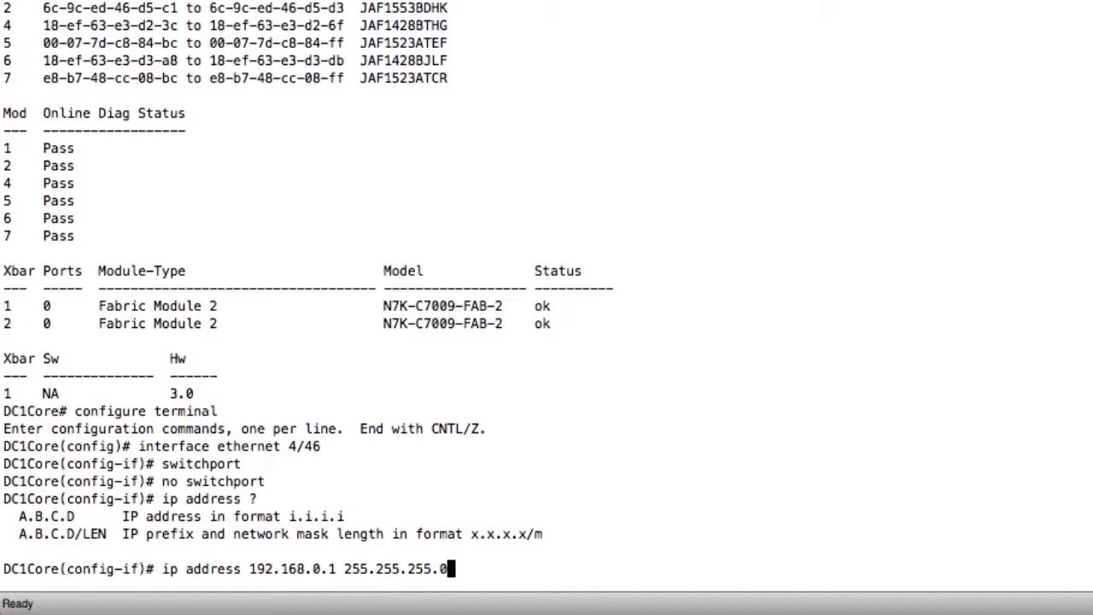
pyautogui.press('BackSpace')
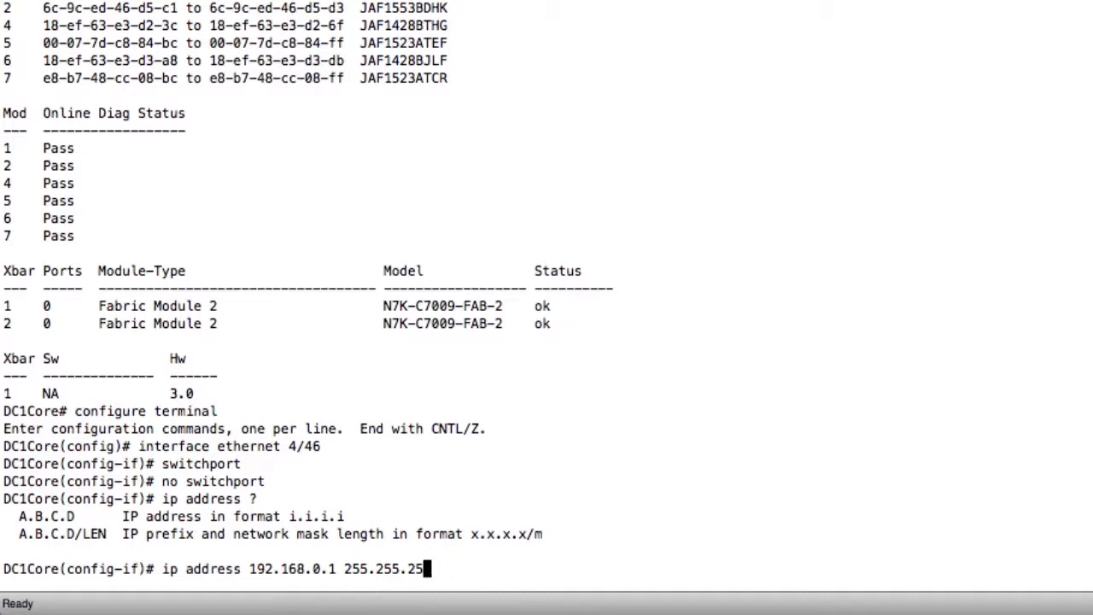
pyautogui.press('BackSpace')
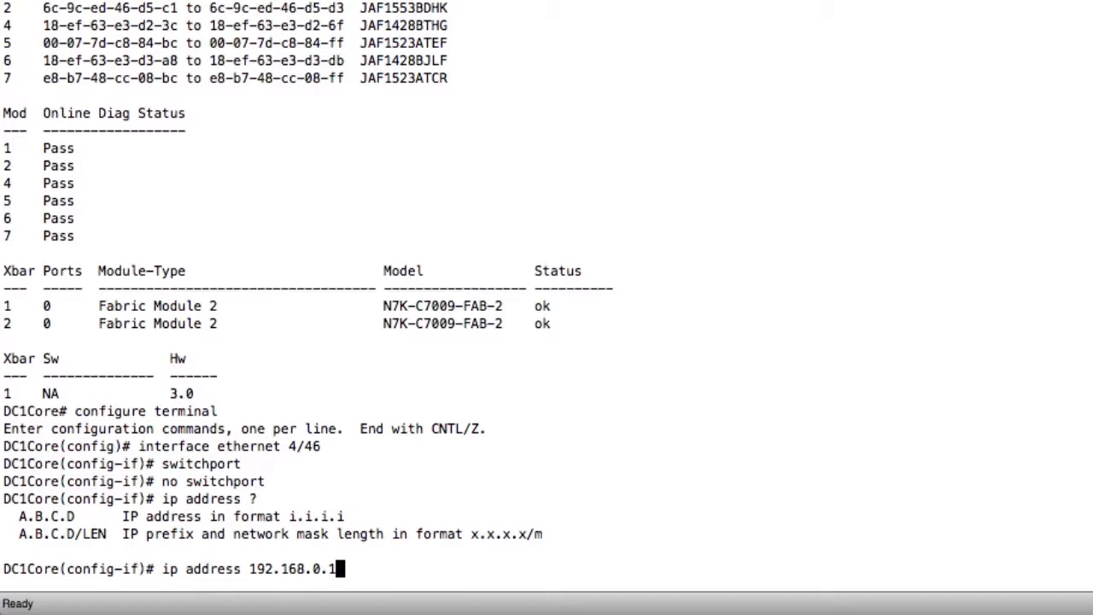
pyautogui.write('/')
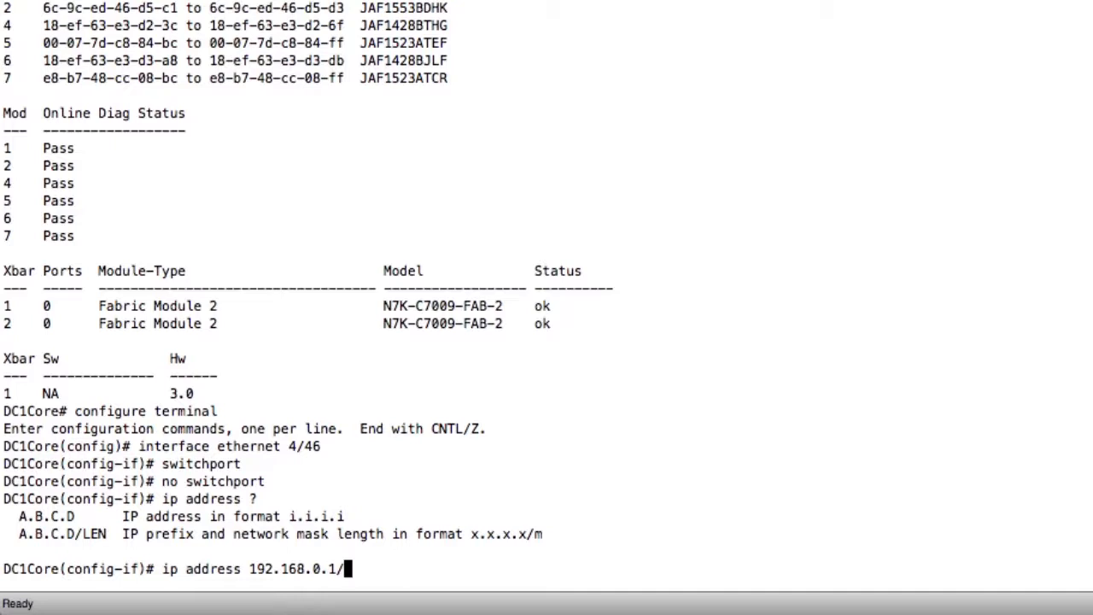
pyautogui.write('24')
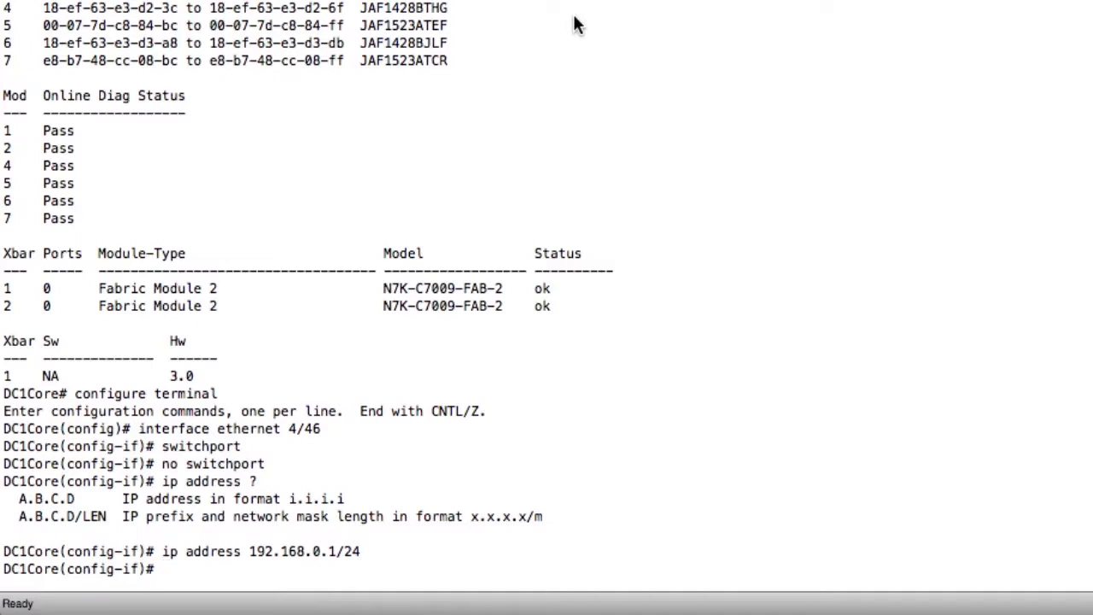
# - Enable the port with 'no shutdown' and run 'sh int bri' showing Eth4/46 routed, up at 1000
pyautogui.write('no shutdown')
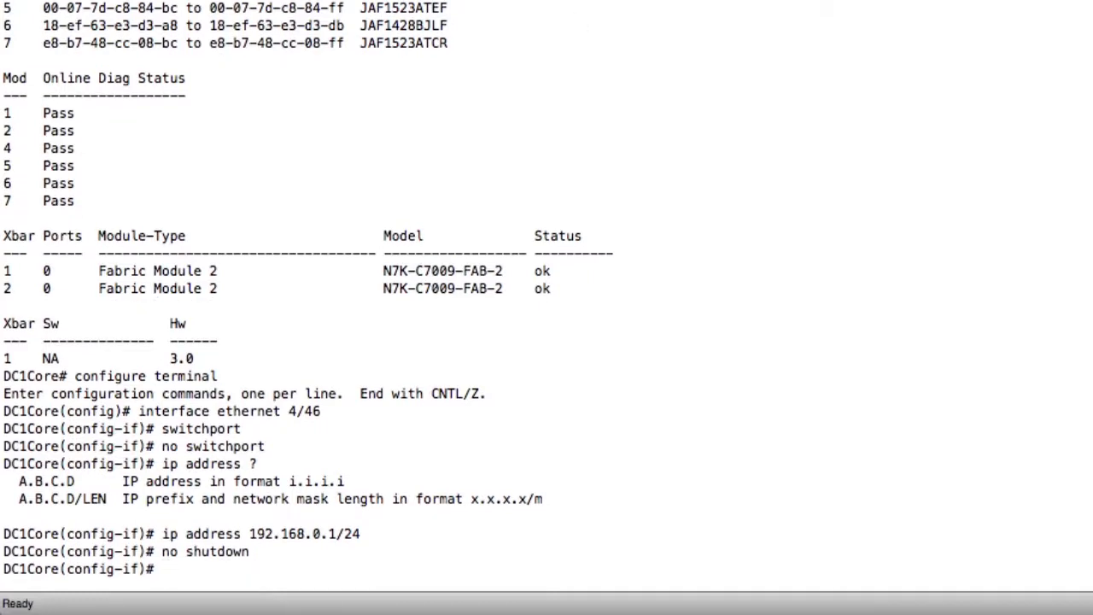
pyautogui.write('sh int bi')
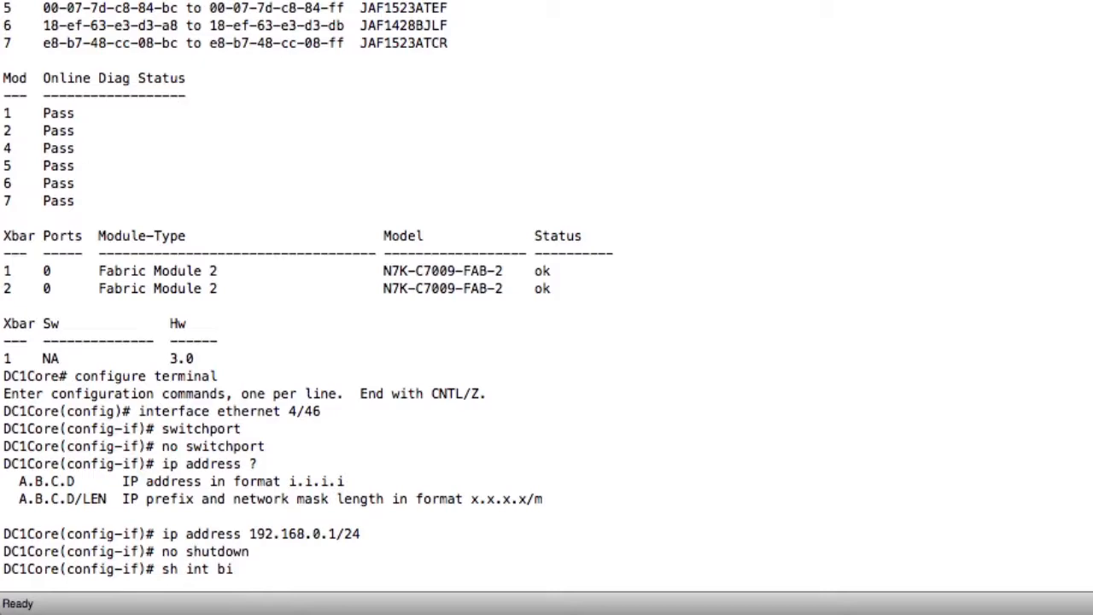
pyautogui.press('Return')
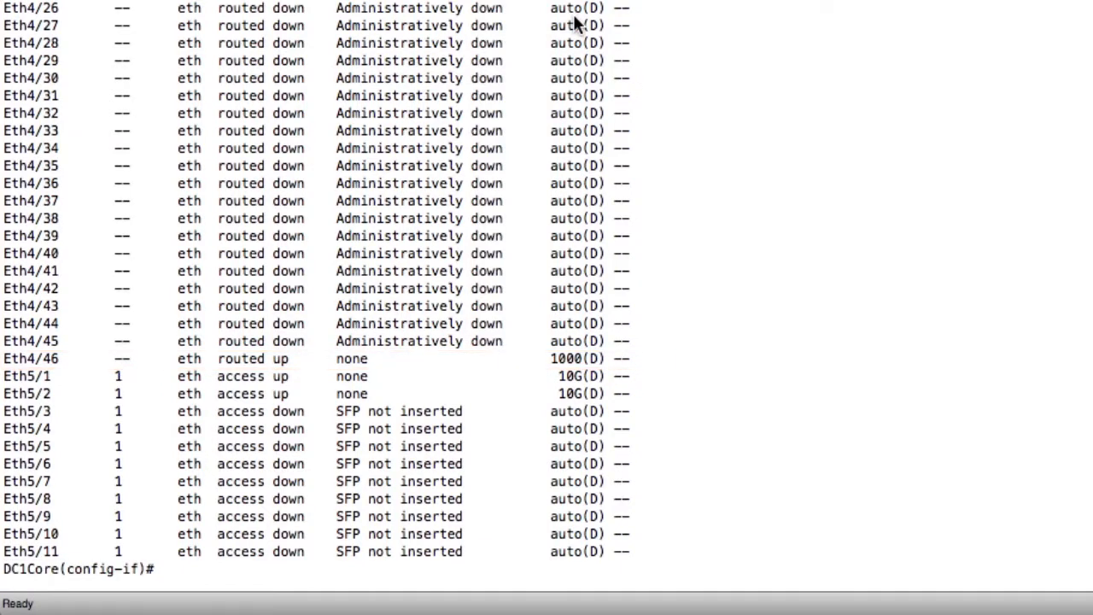
# - Exit to exec, run 'sh ip route' showing 192.168.0.0/24 via Eth4/46, then re-enter config
pyautogui.write('exit')
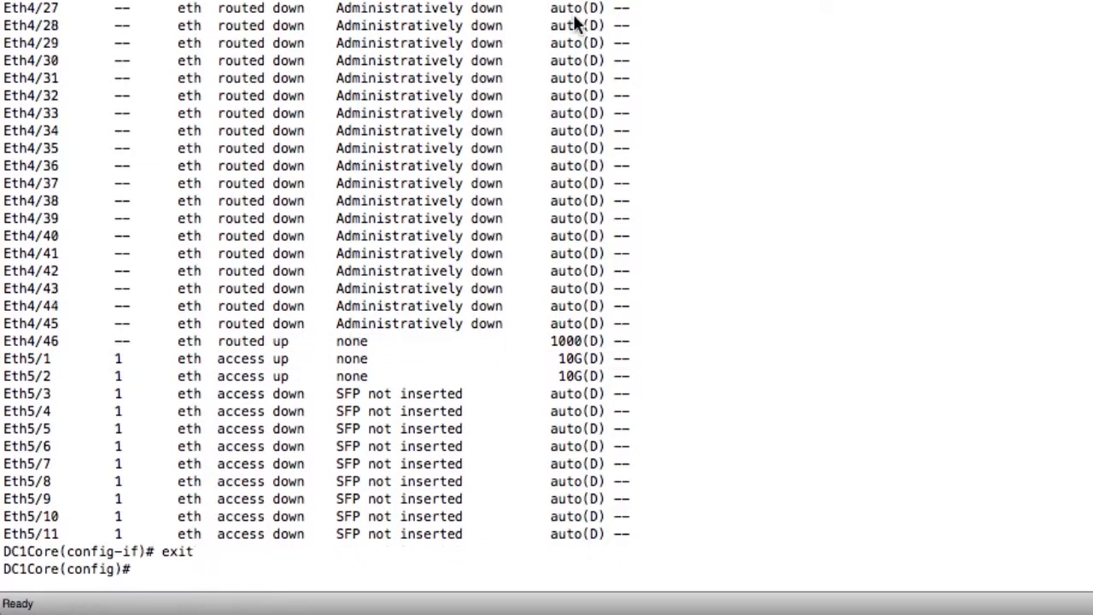
pyautogui.write('exit')
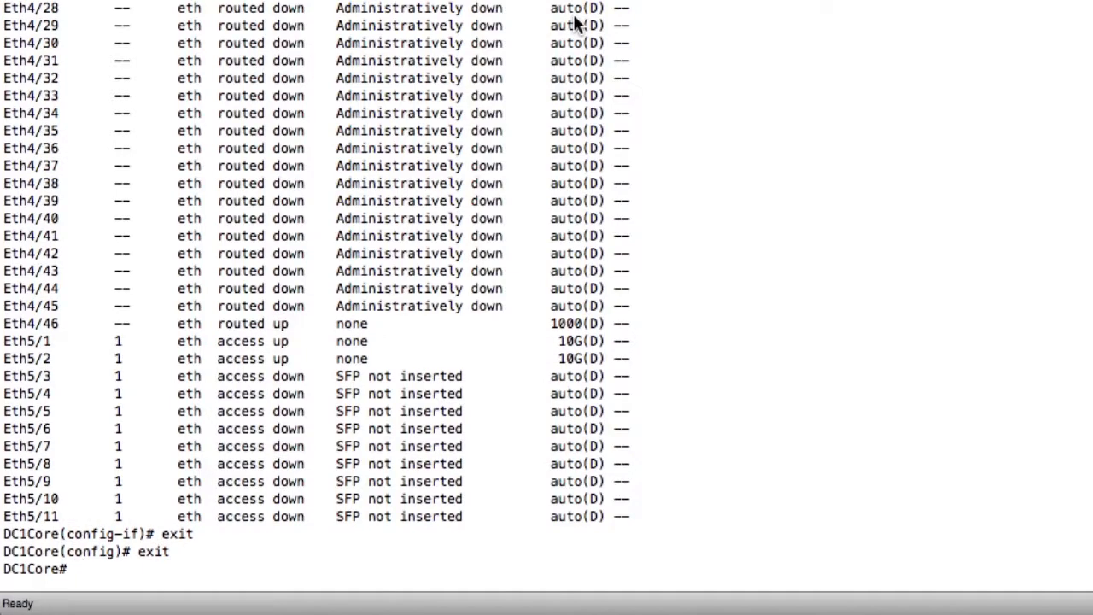
pyautogui.write('sh ip route')
pyautogui.write('ip route ?')
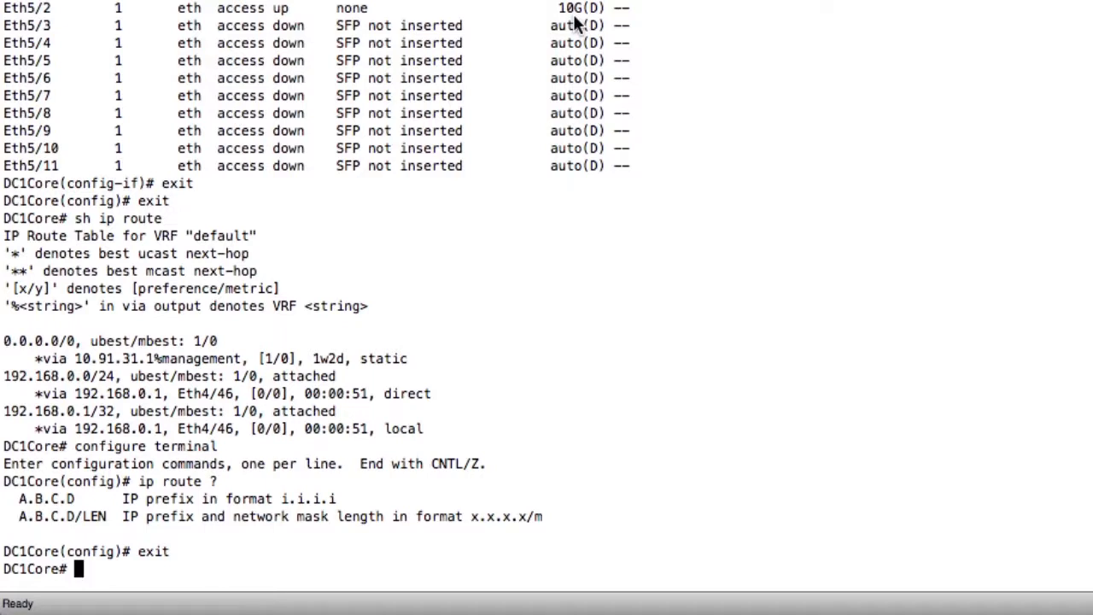
pyautogui.write('config t')
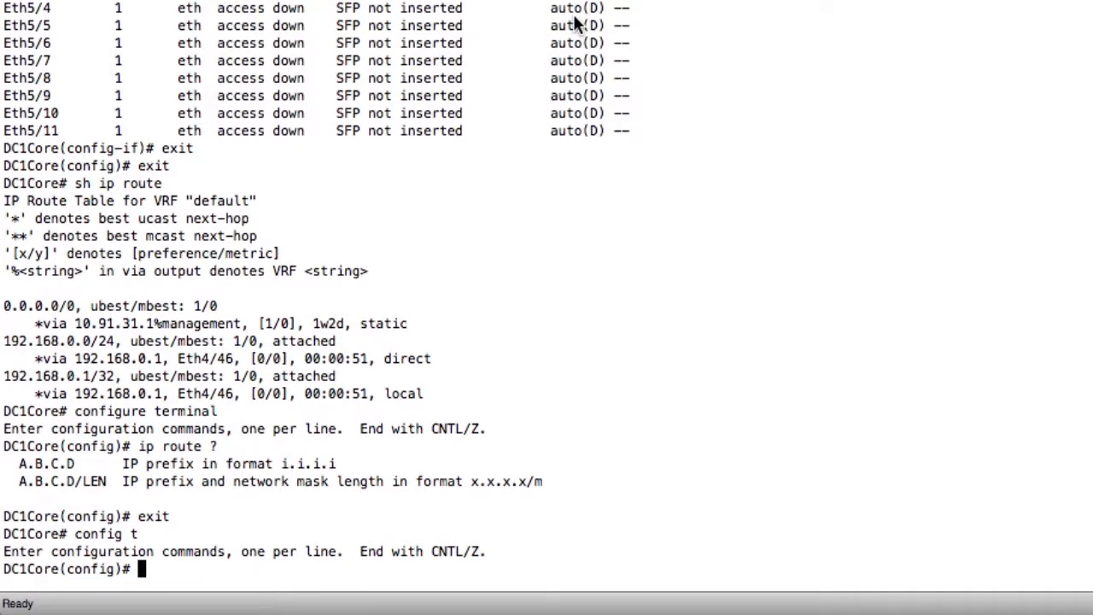
# - Enter 'ip route 0.0.0.0/0 10.91.31.1' as the default route and begin another ip command
pyautogui.write('ip route 0.0.0.0')
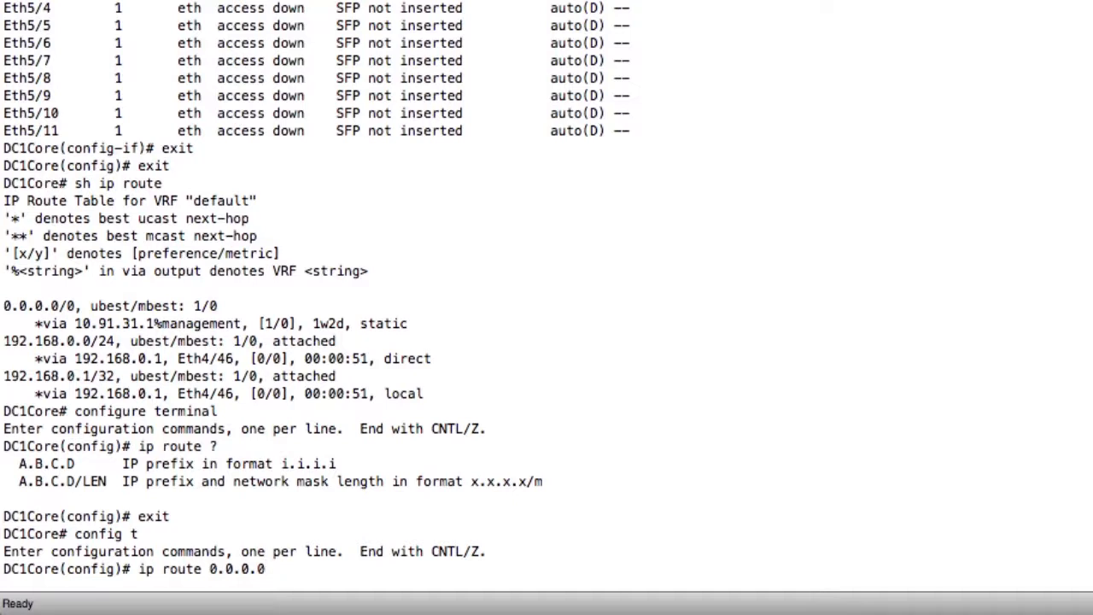
pyautogui.write('/')
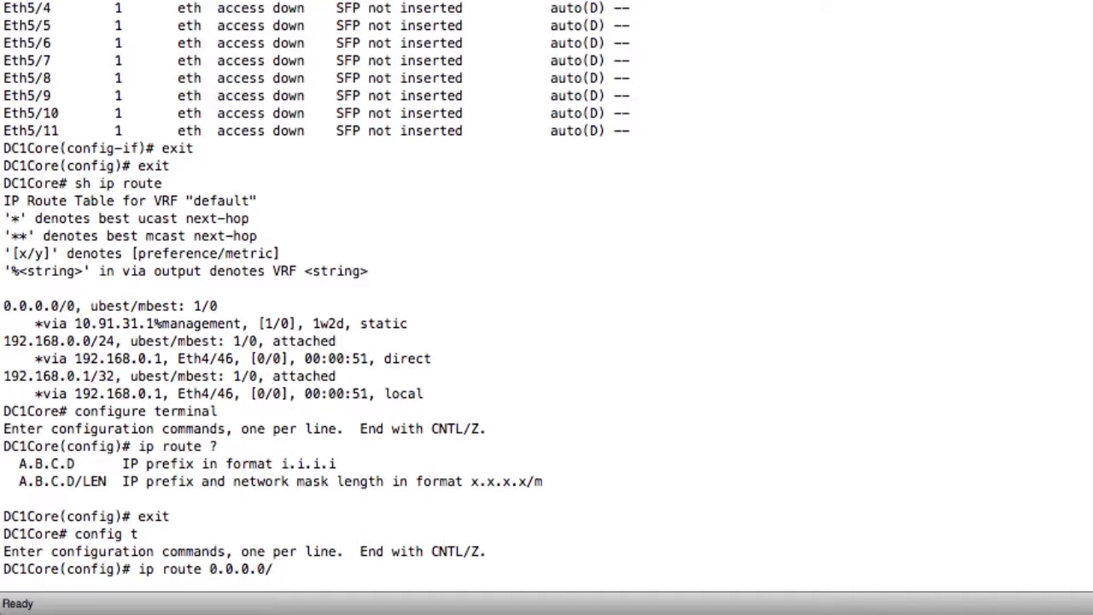
pyautogui.write('0')
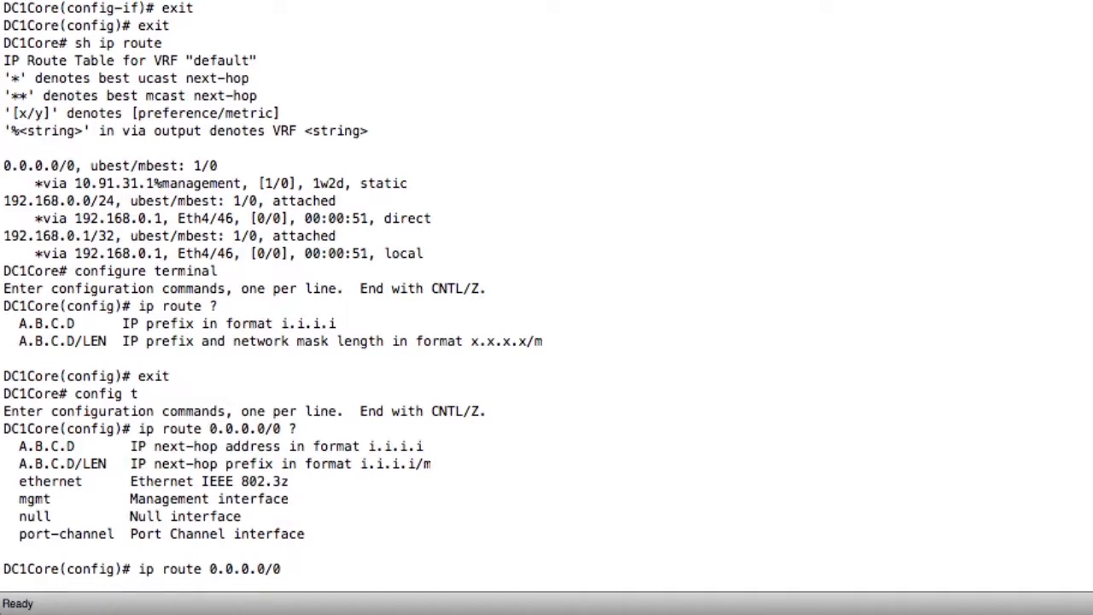
pyautogui.write('10')
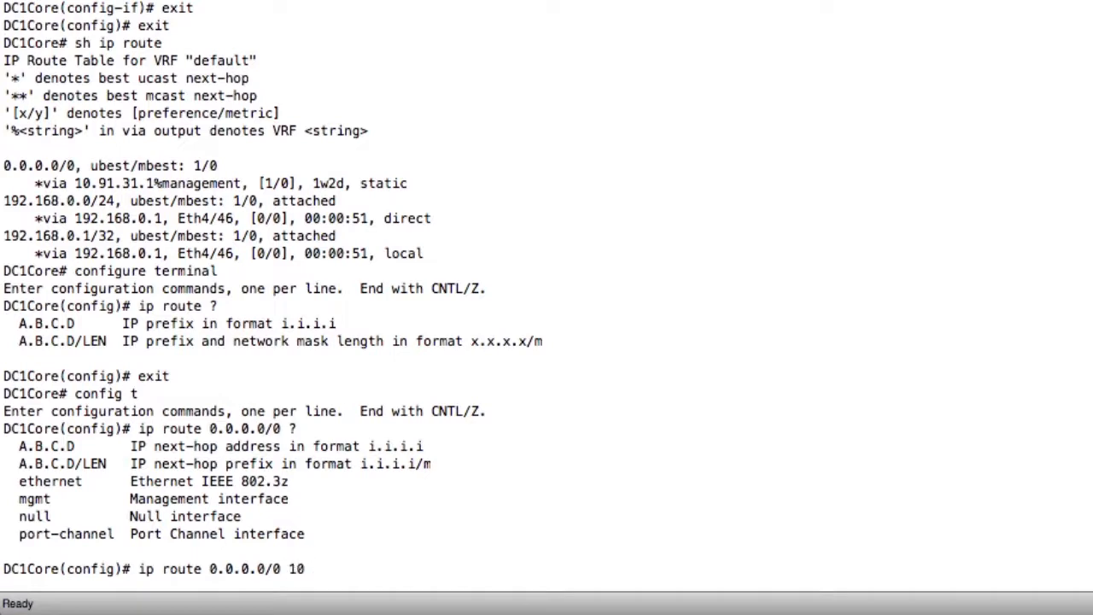
pyautogui.write('.91.31.1')
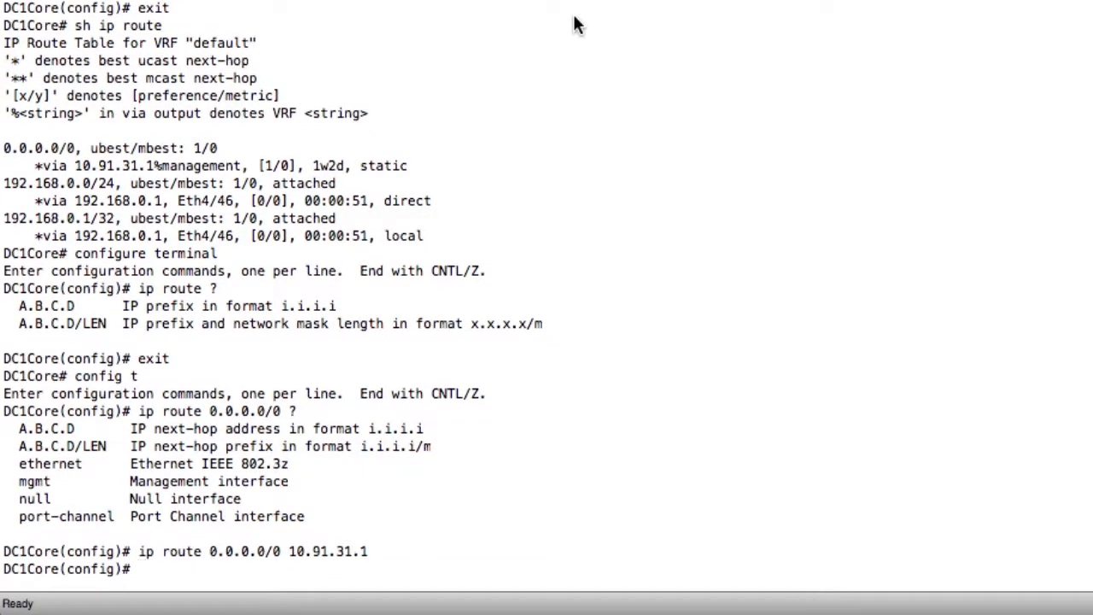
pyautogui.write('ip')
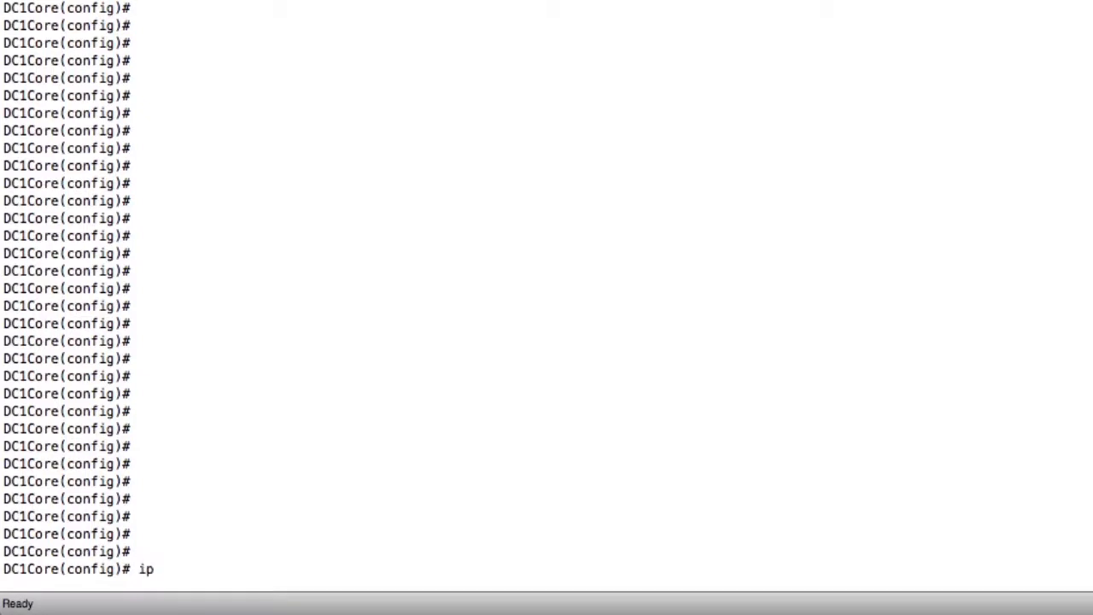
# - Enter 'ip route 192.168.1.0/24 10.91.31.1' as a static route
pyautogui.write('route 1')
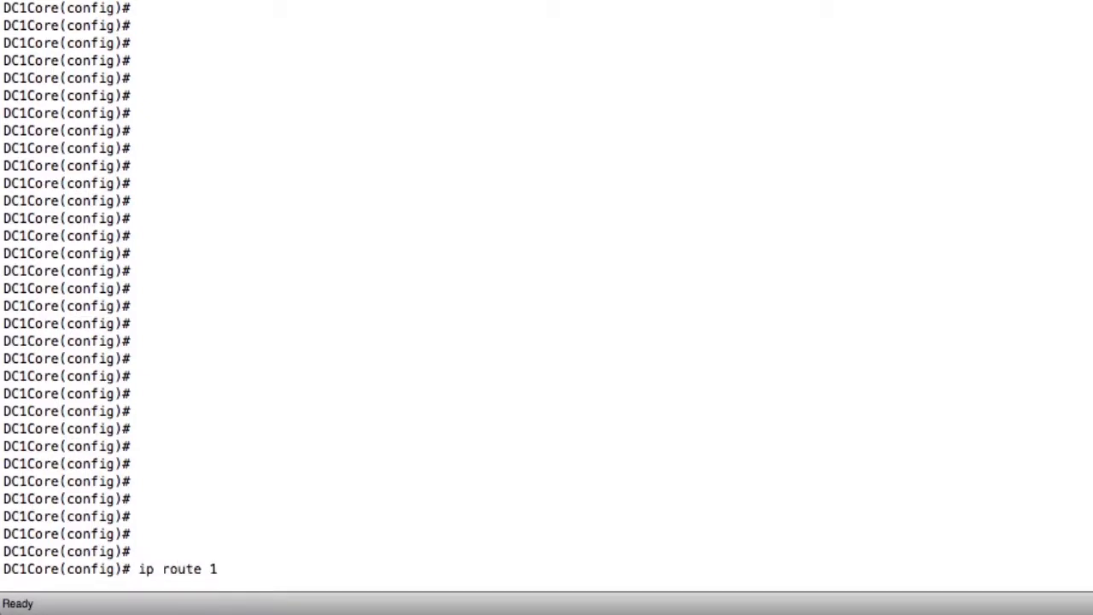
pyautogui.write('92.')
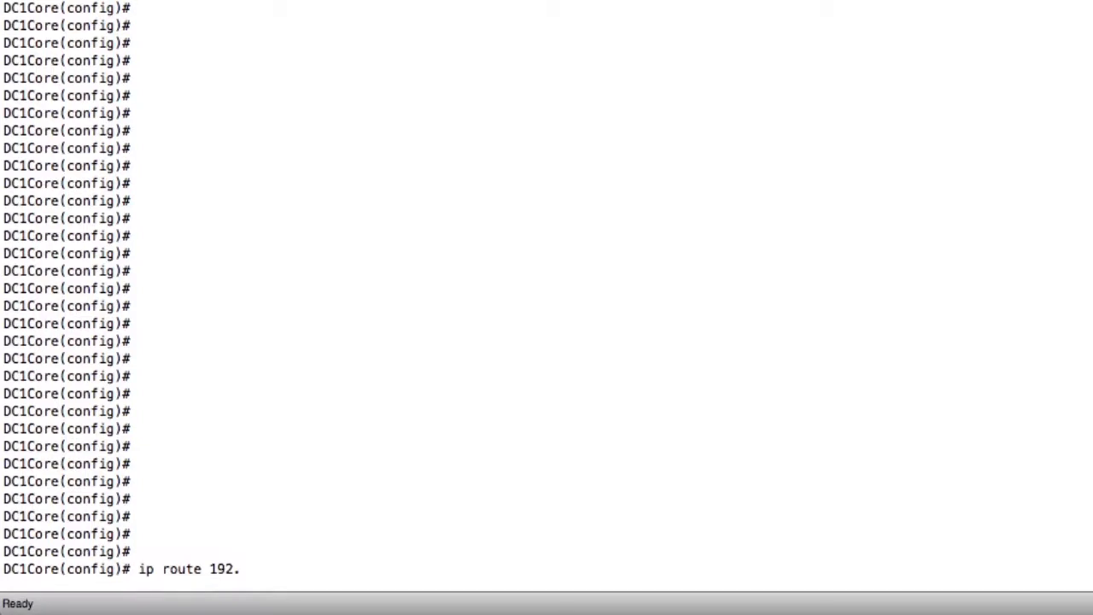
pyautogui.write('168.')
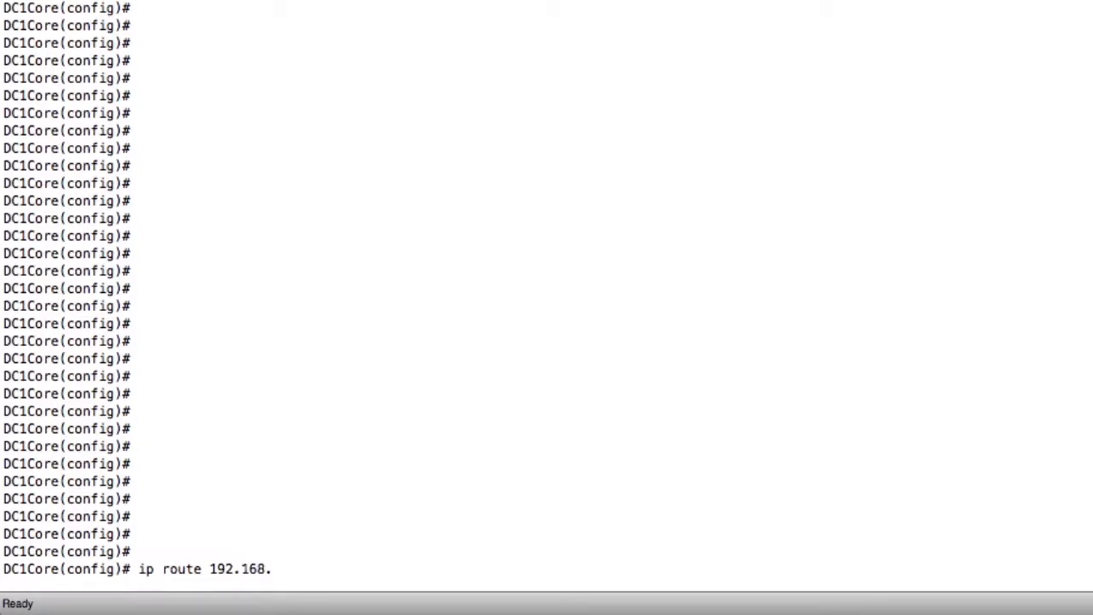
pyautogui.write('1.0/')
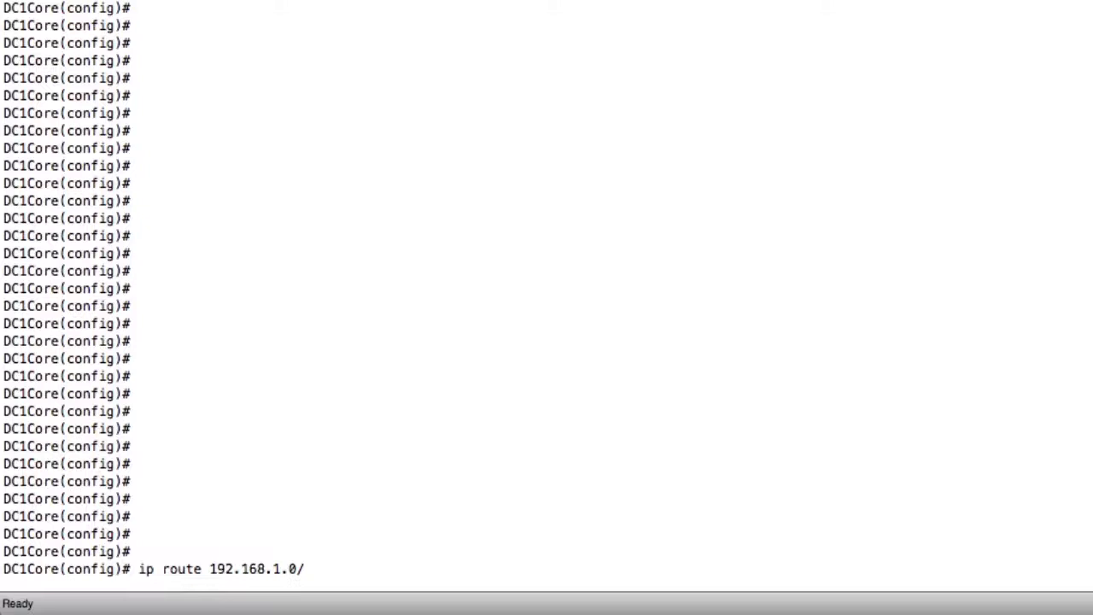
pyautogui.write('24')
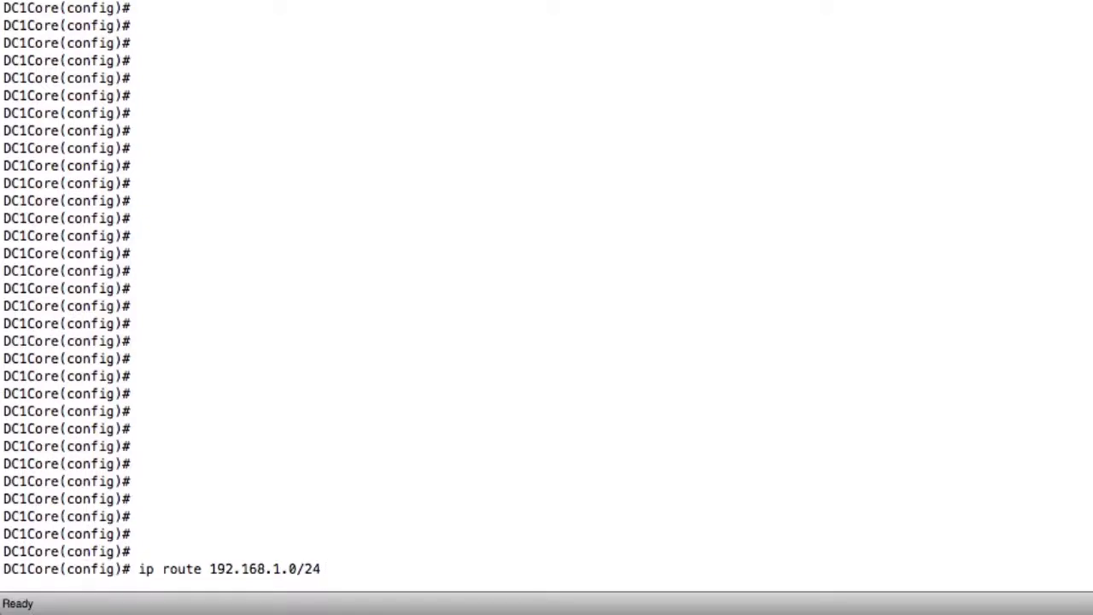
pyautogui.write('1')
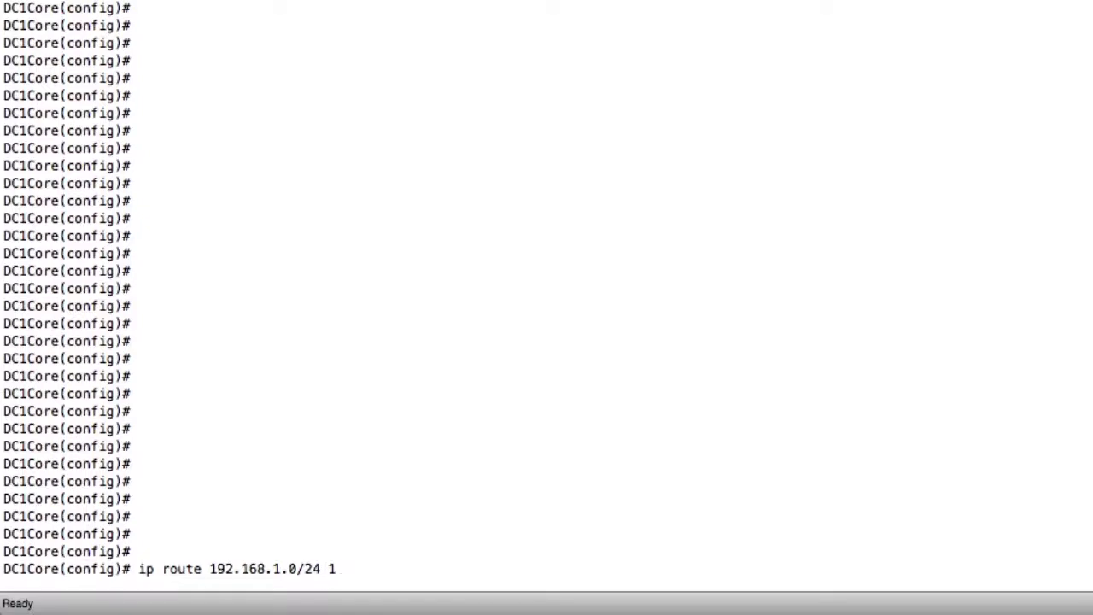
pyautogui.write('0.91.31.1')
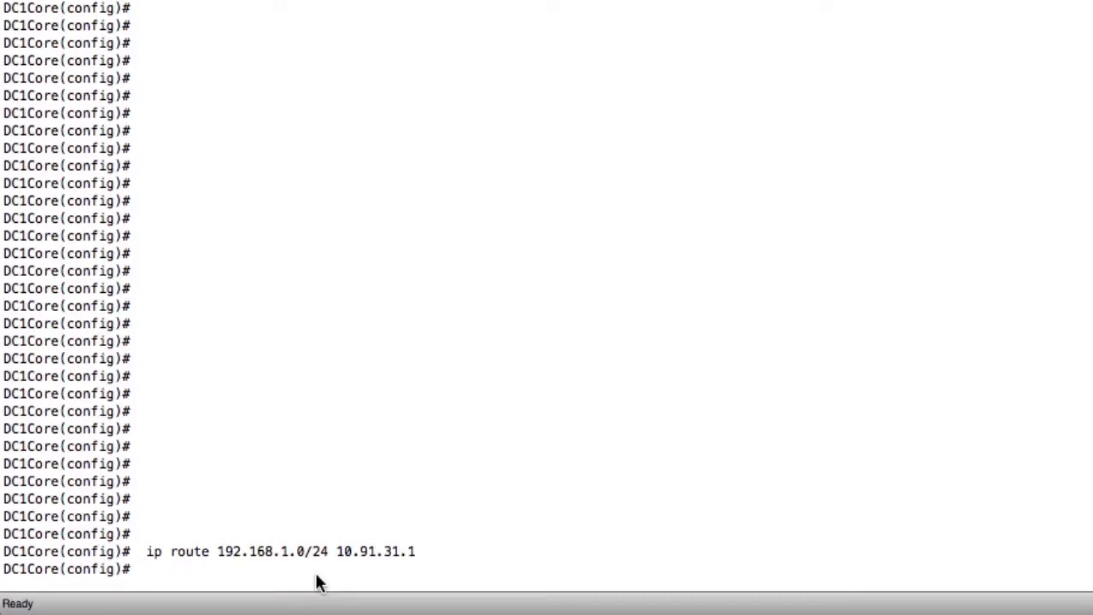
# - Compose 'ping 192.168.0.2', checking options with '?', and add the 'source' keyword
pyautogui.write('pi')
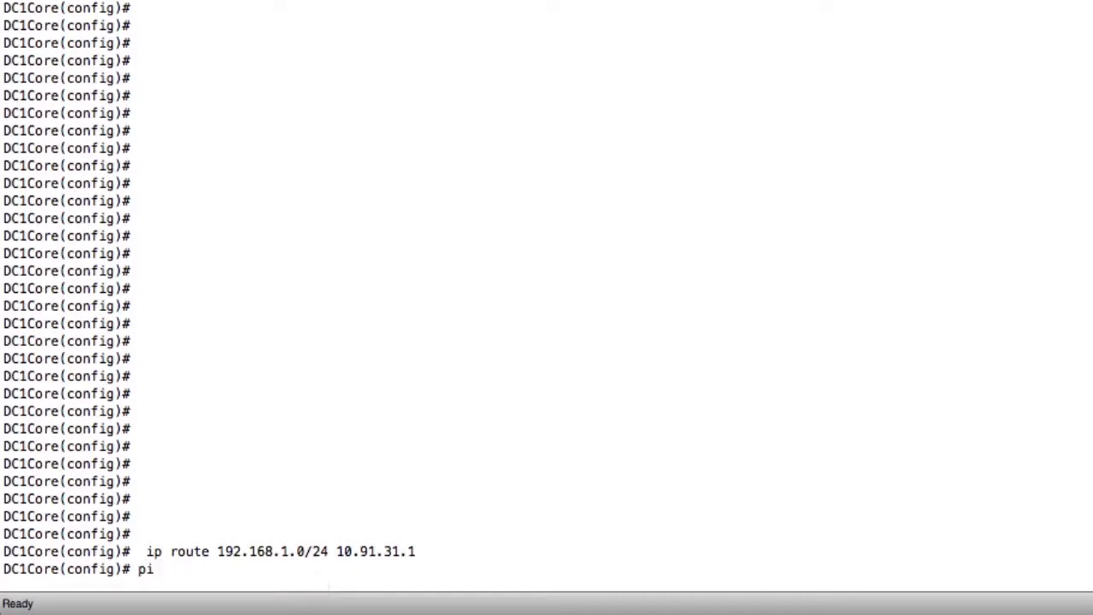
pyautogui.write('ng')
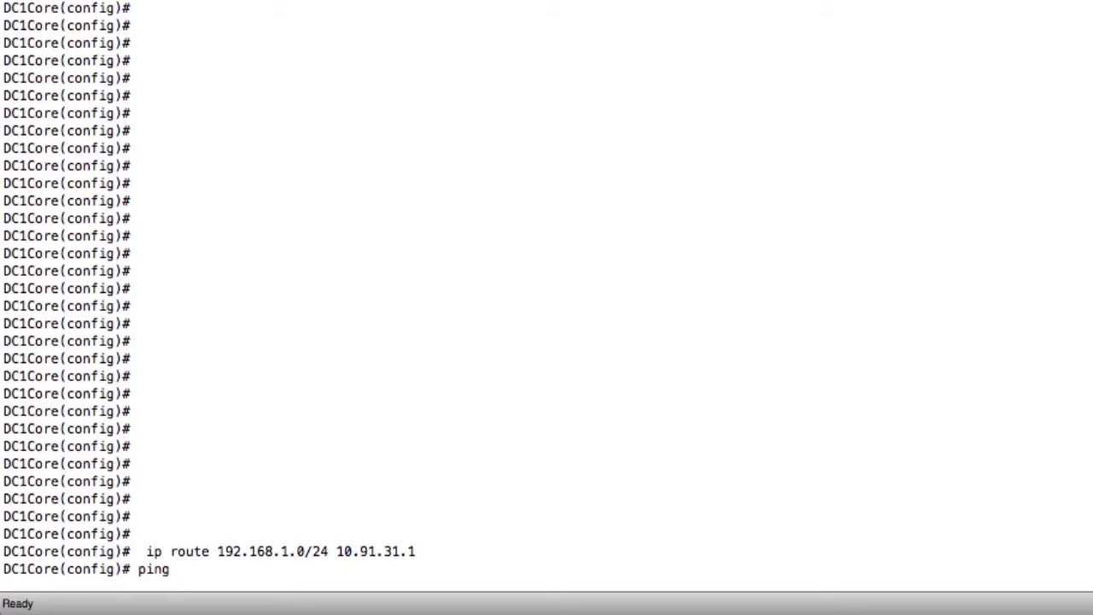
pyautogui.write('?')
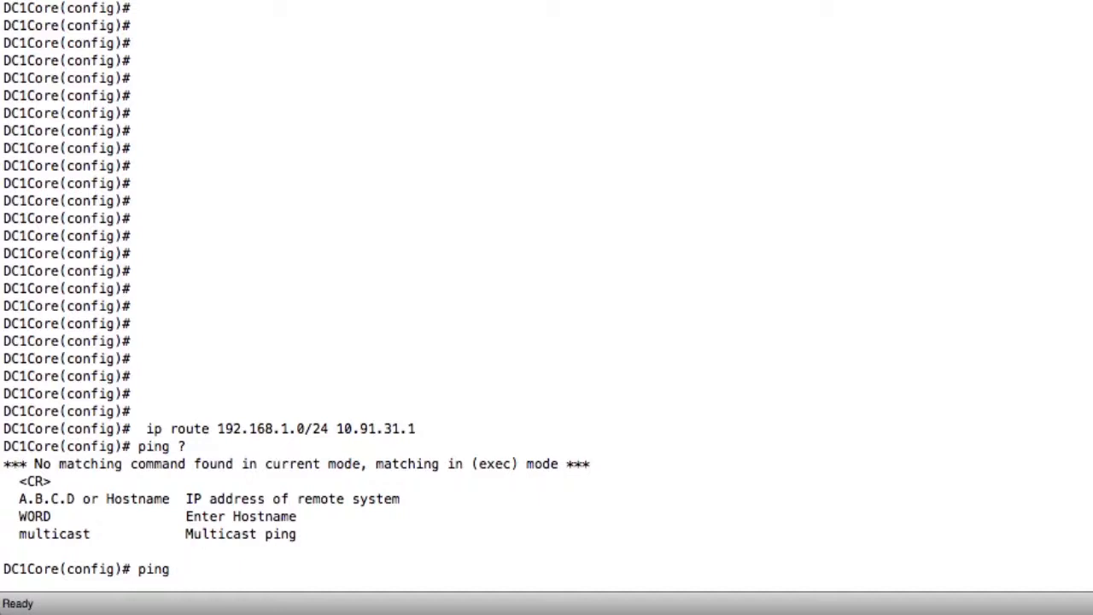
pyautogui.write('192.1')
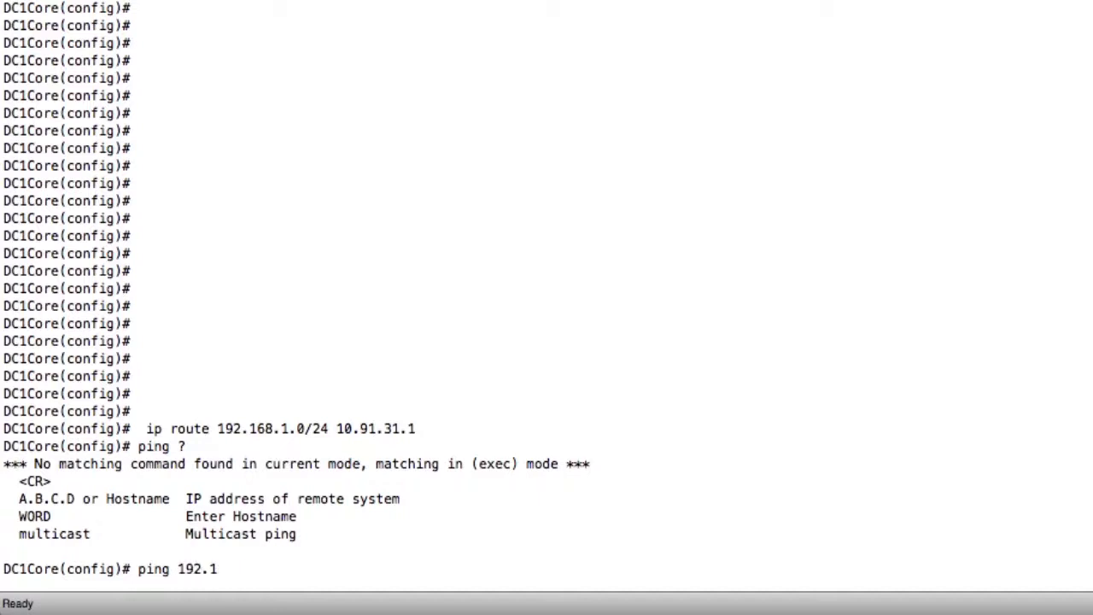
pyautogui.write('68.0.2')
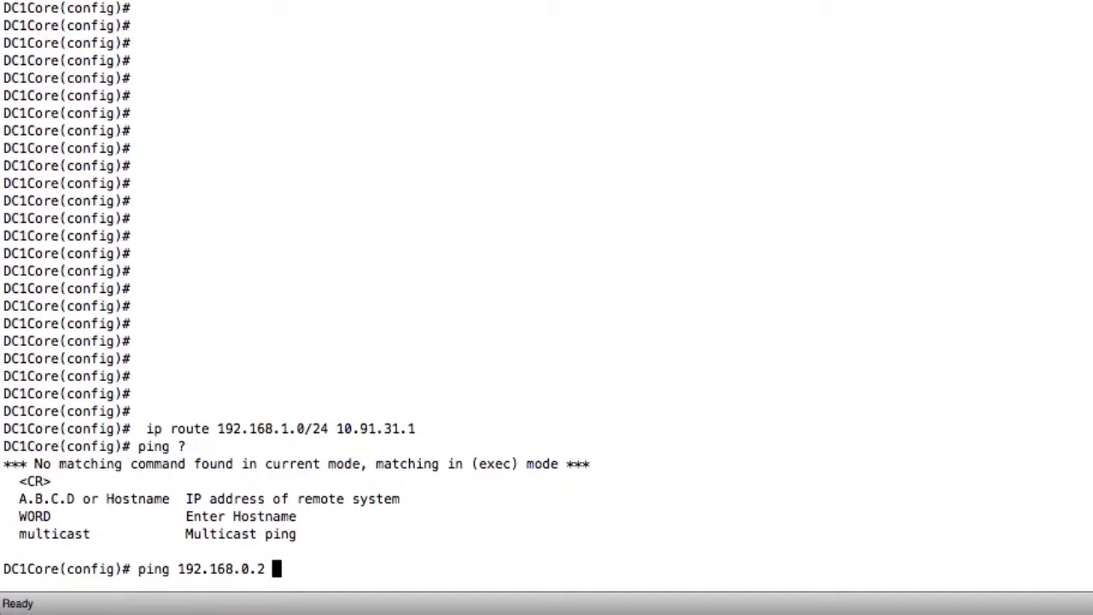
pyautogui.write('?')
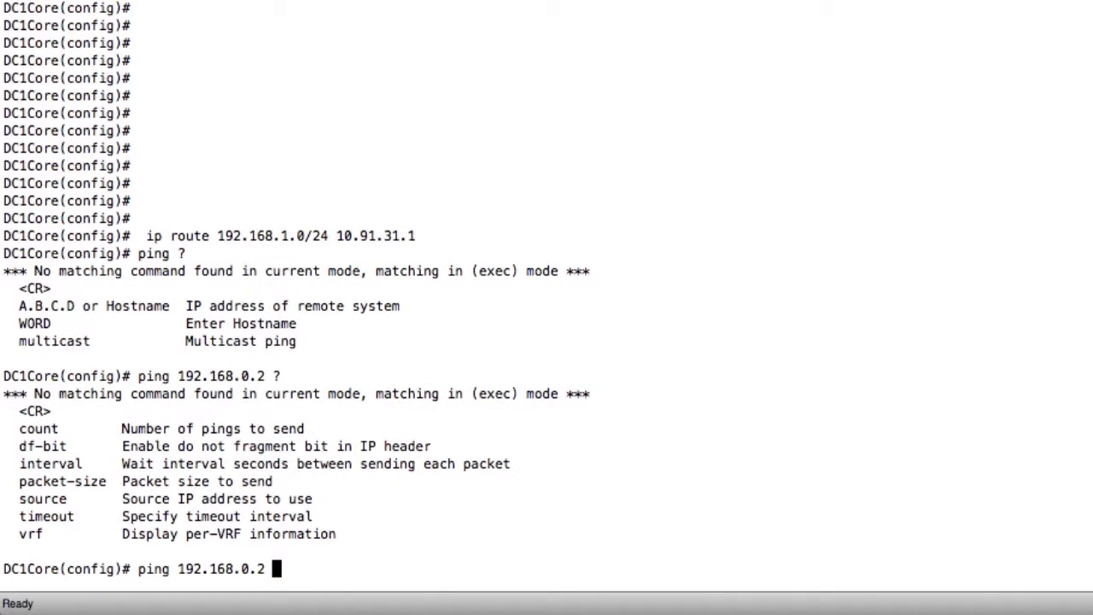
pyautogui.write('source')
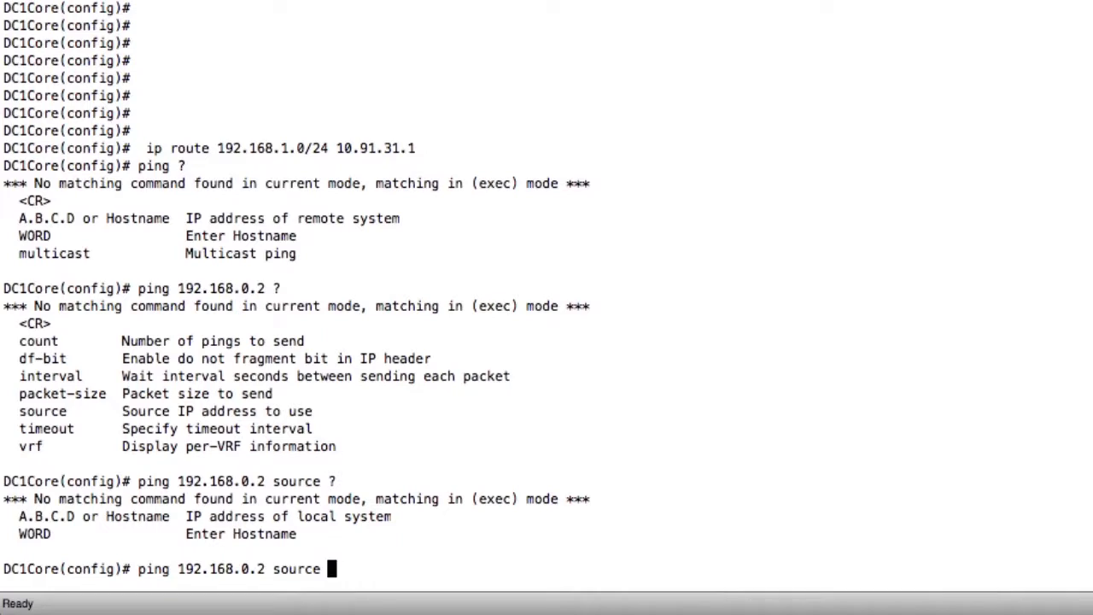
# - Complete the ping with source address 192.168.0.1 and return to exec mode
pyautogui.write('19')
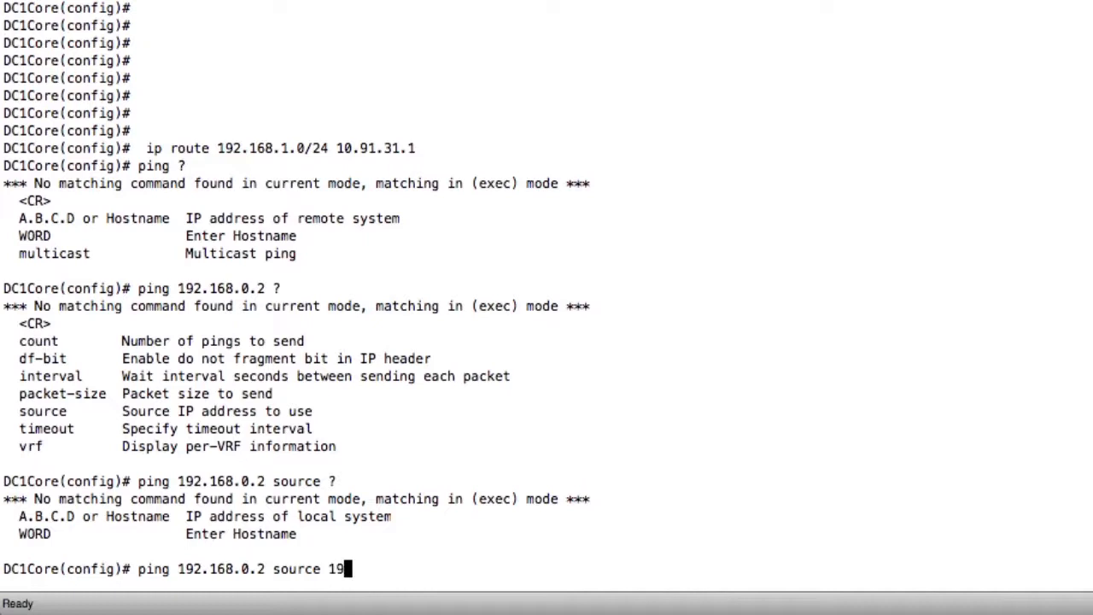
pyautogui.write('2.1')
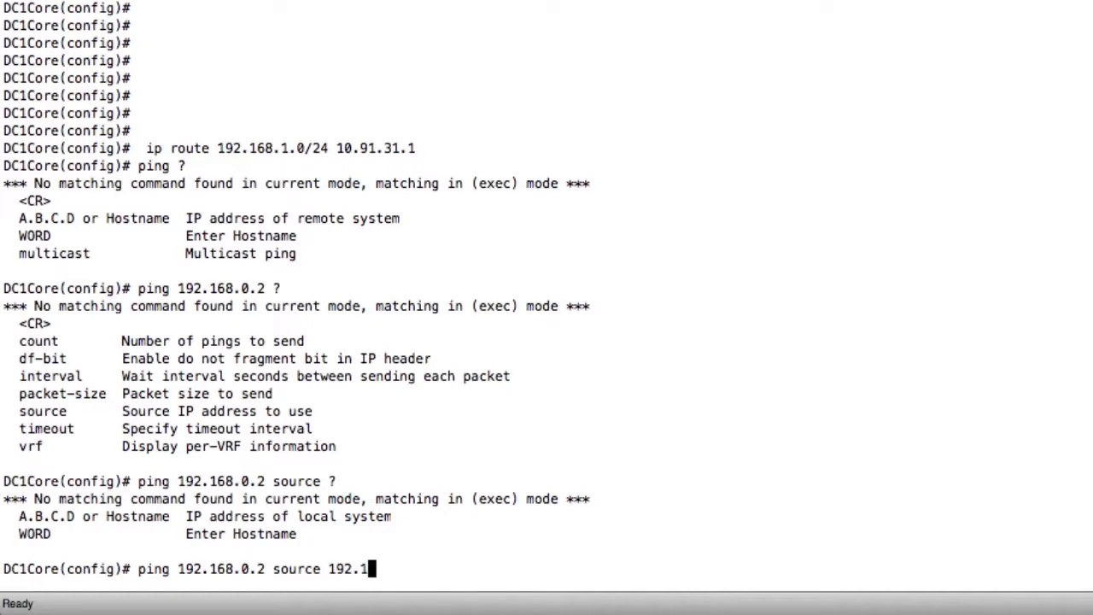
pyautogui.write('68.')
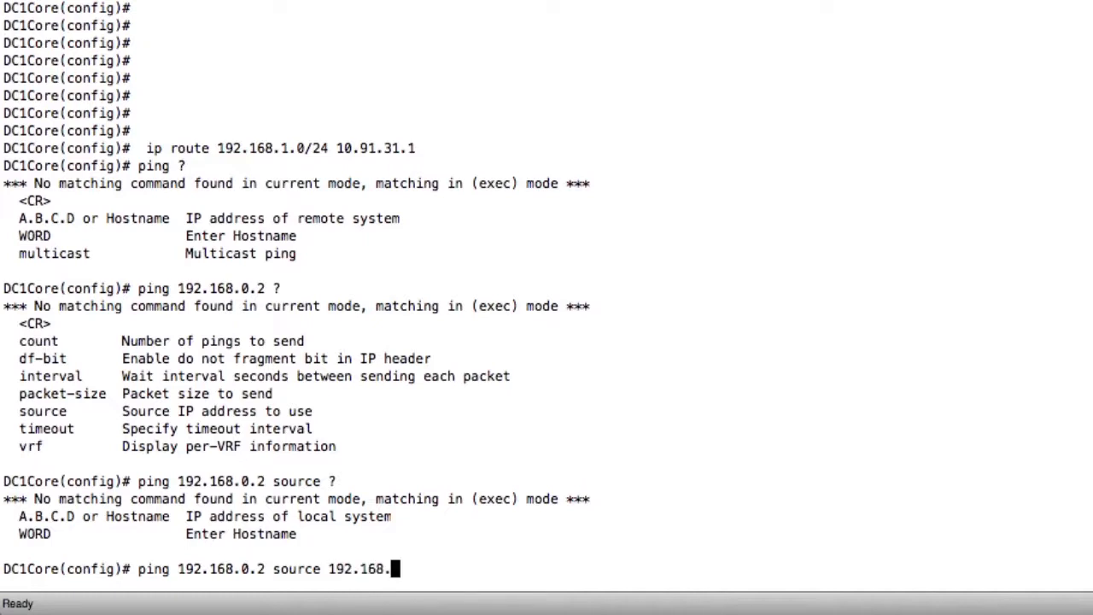
pyautogui.write('0.1')
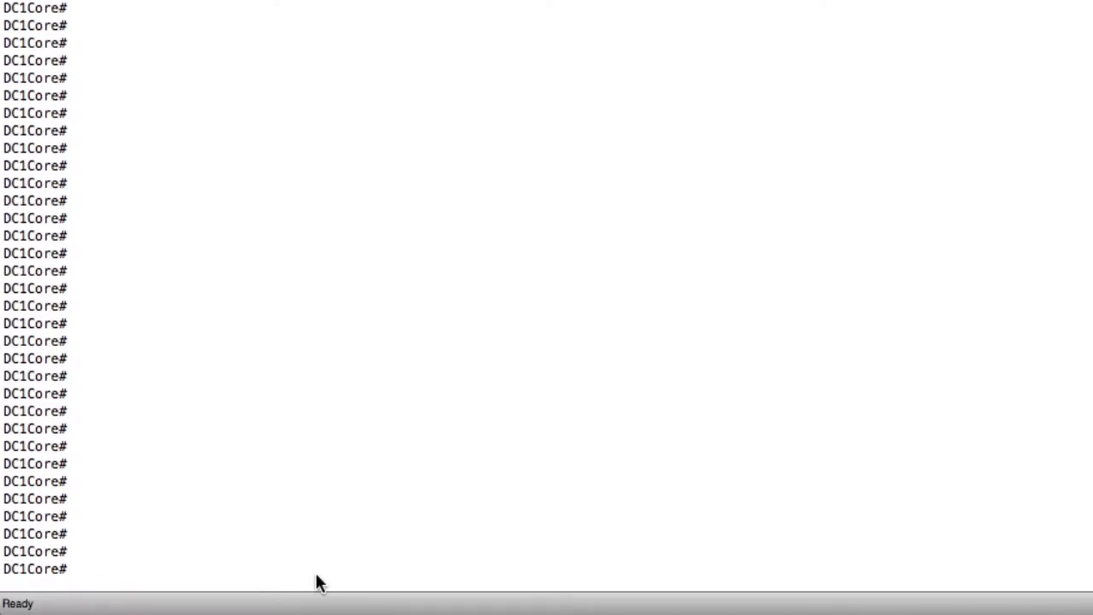
# - Run 'sh ip interface' and page to Ethernet4/46 showing 192.168.0.1/24, protocol and link up
pyautogui.write('sh ip interface')
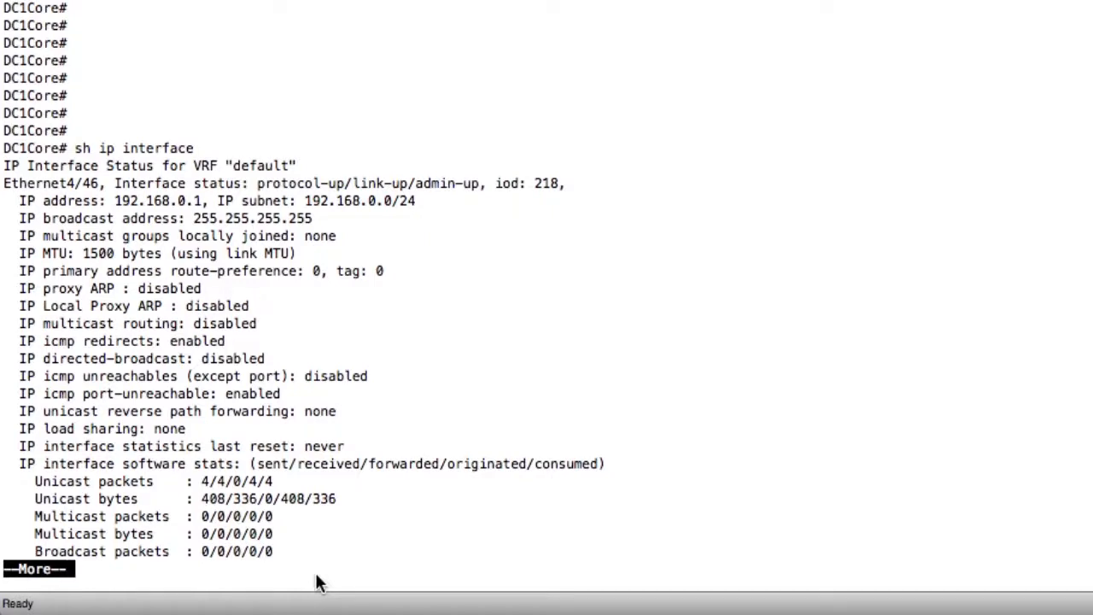
pyautogui.press('space')
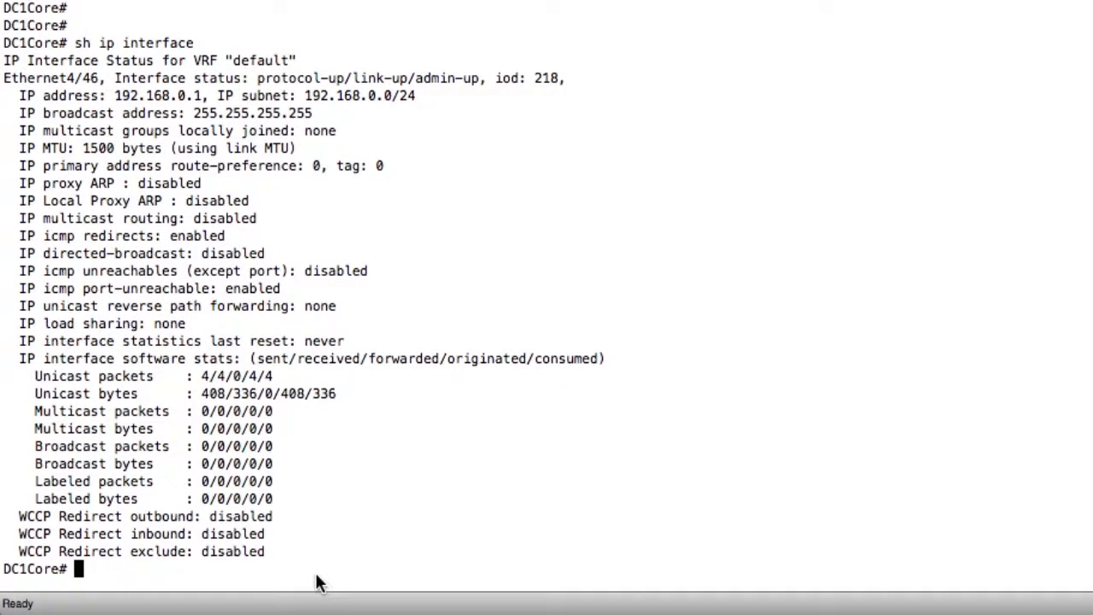